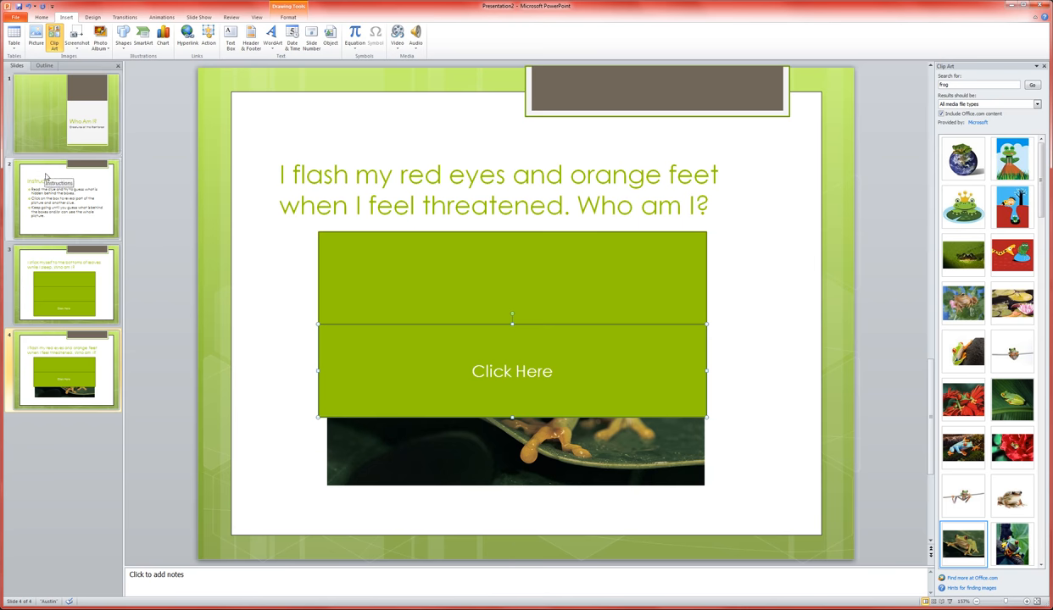
Step: Review the Instructions slide, then show the leaves clue slide and select its bottom green box
{"action": "left_click", "coordinate": [65, 112]}
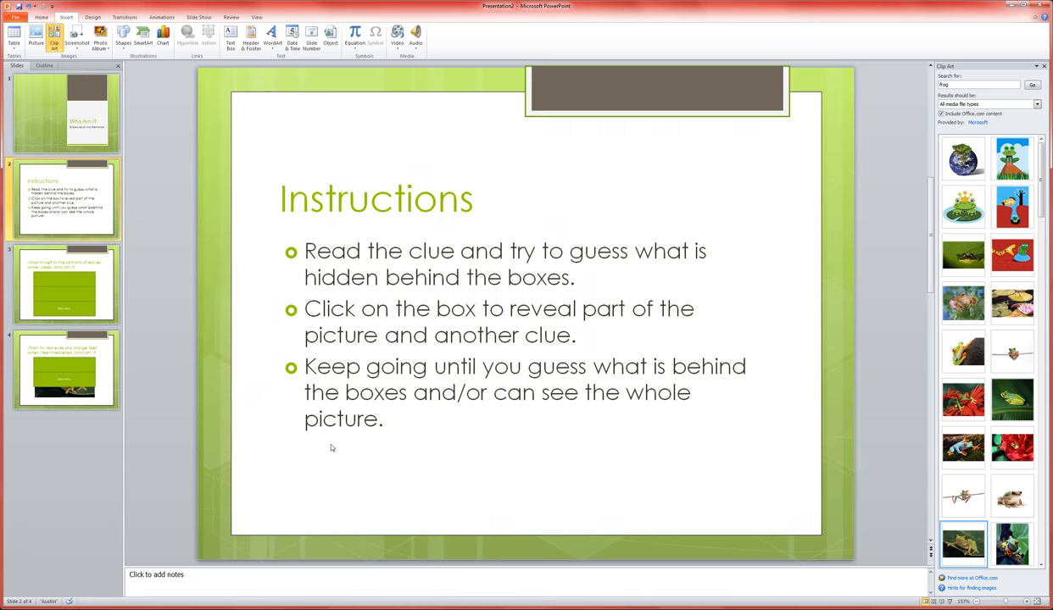
{"action": "mouse_move", "coordinate": [296, 523]}
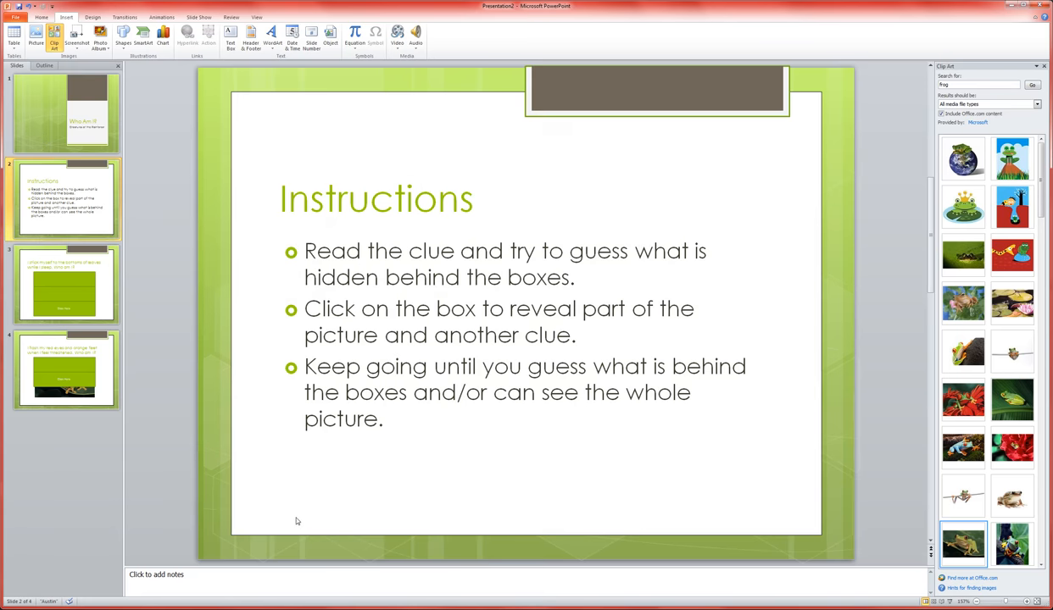
{"action": "mouse_move", "coordinate": [342, 515]}
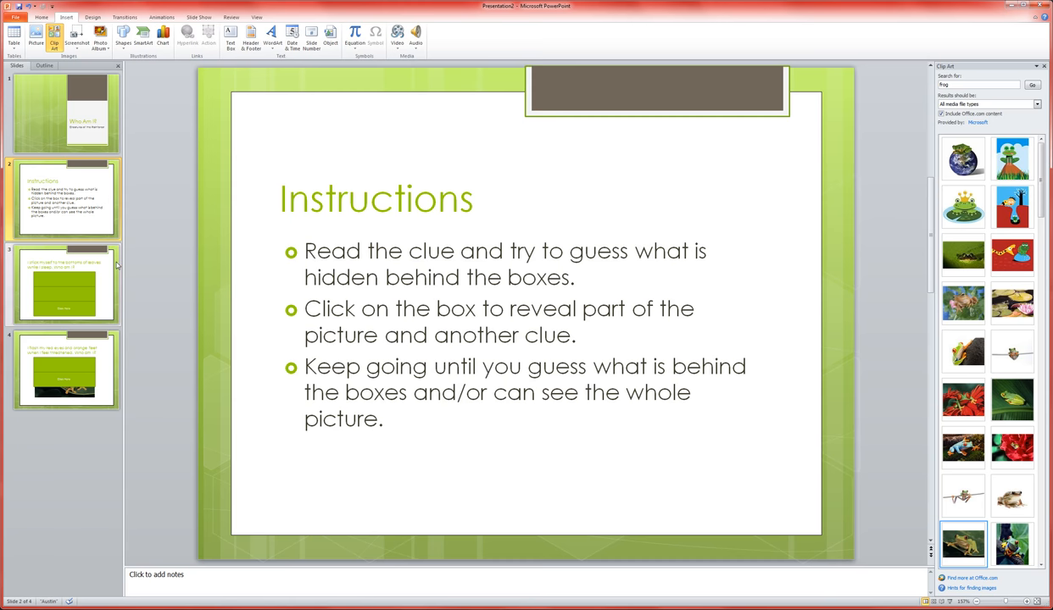
{"action": "left_click", "coordinate": [65, 285]}
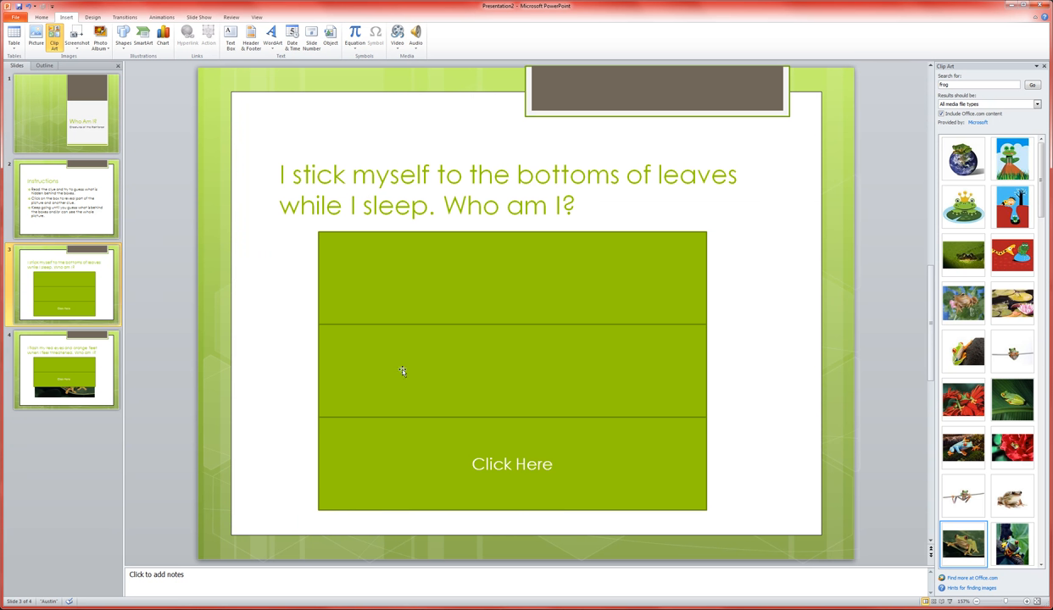
{"action": "mouse_move", "coordinate": [240, 194]}
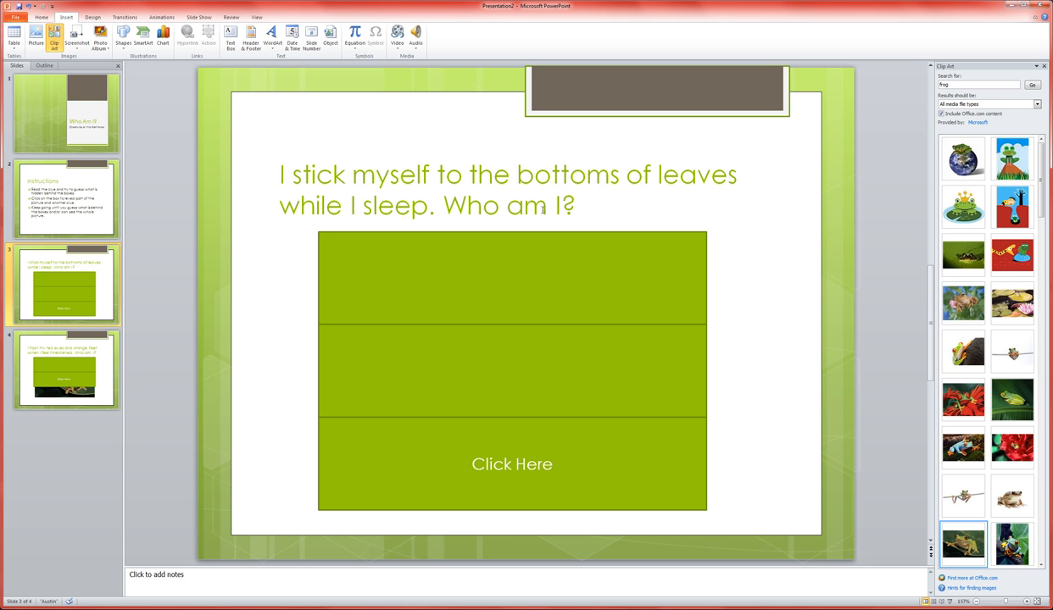
{"action": "mouse_move", "coordinate": [404, 451]}
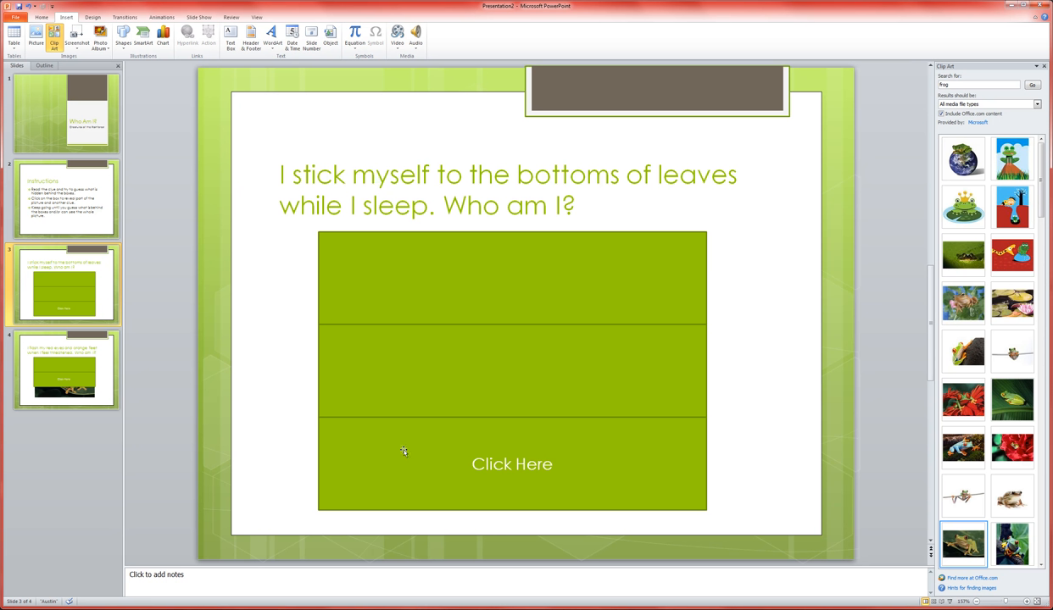
{"action": "left_click", "coordinate": [512, 465]}
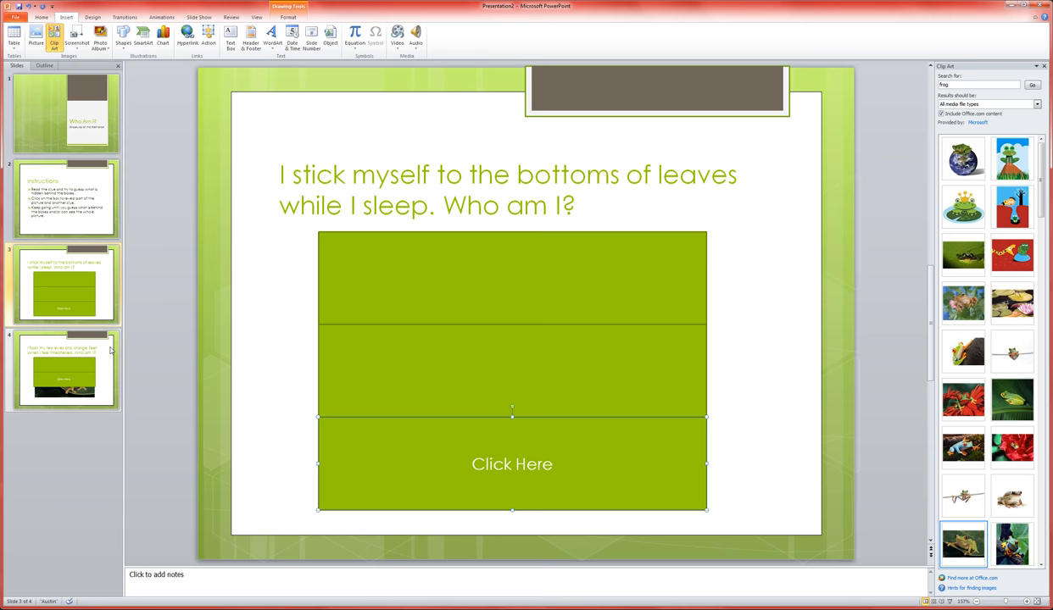
Step: On the red-eyes clue slide, set the lower green box to hyperlink to another slide on click
{"action": "left_click", "coordinate": [64, 370]}
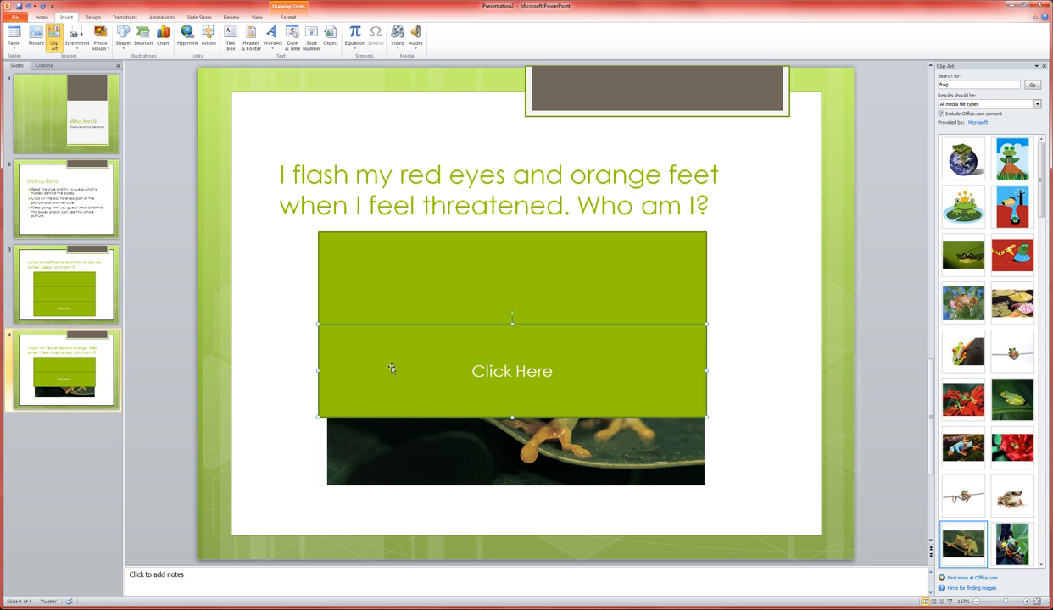
{"action": "mouse_move", "coordinate": [427, 390]}
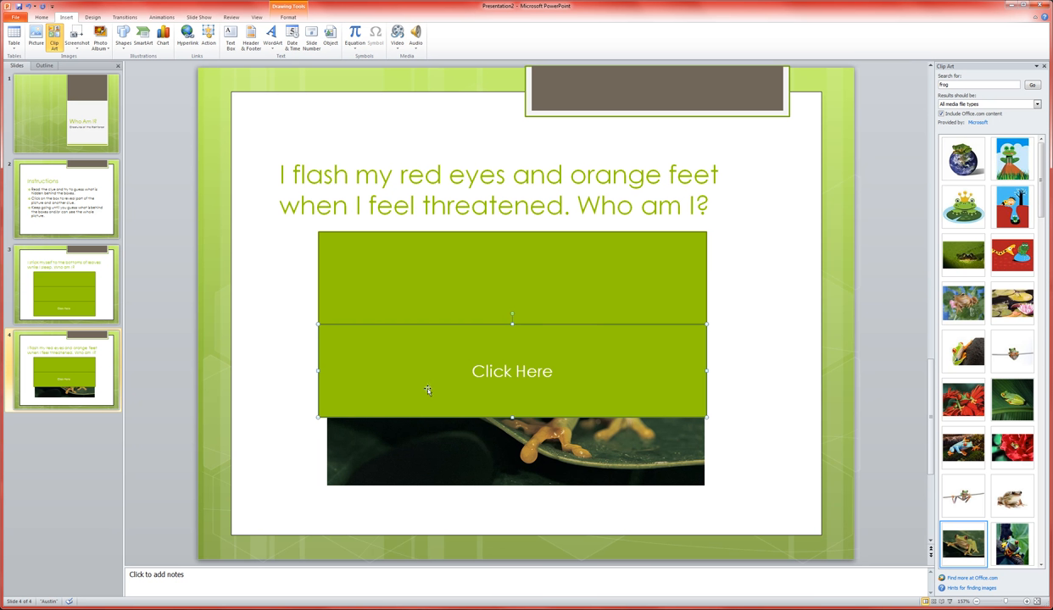
{"action": "mouse_move", "coordinate": [258, 83]}
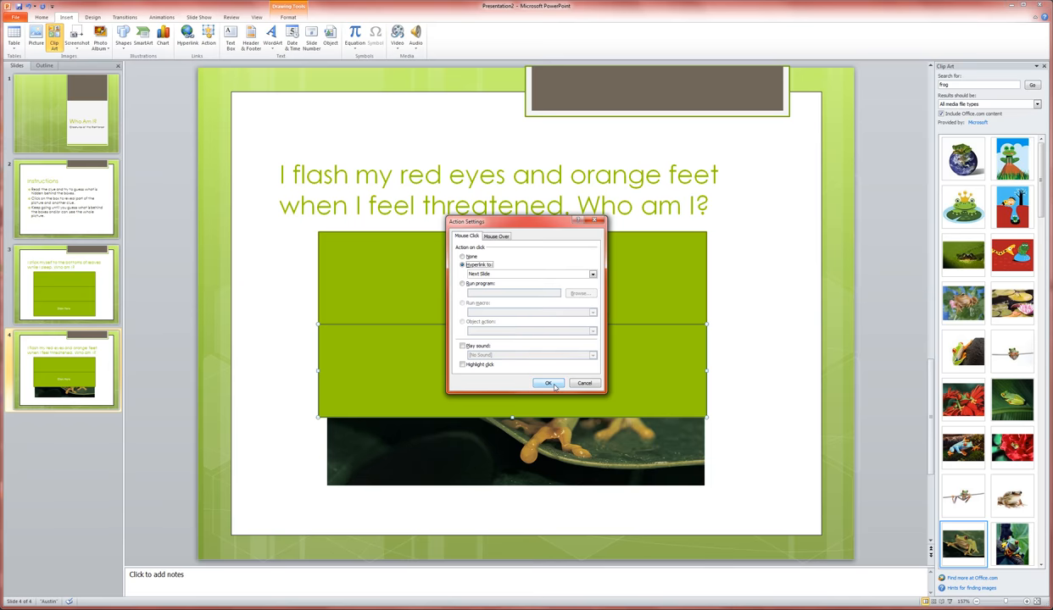
{"action": "left_click", "coordinate": [546, 383]}
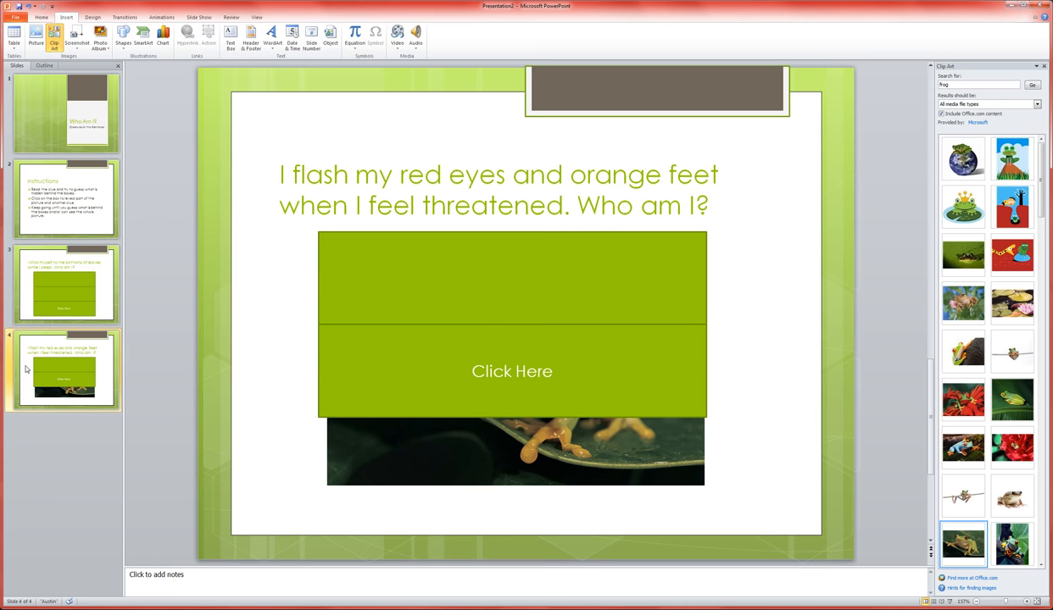
Step: Duplicate the red-eyes clue slide and remove the lower green box from the copy
{"action": "right_click", "coordinate": [64, 370]}
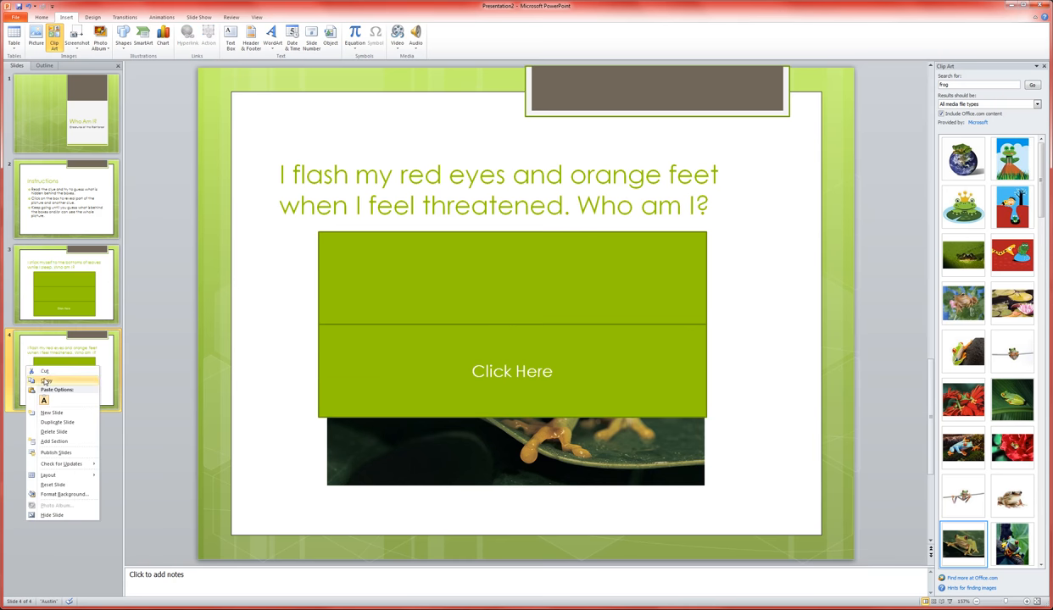
{"action": "left_click", "coordinate": [49, 424]}
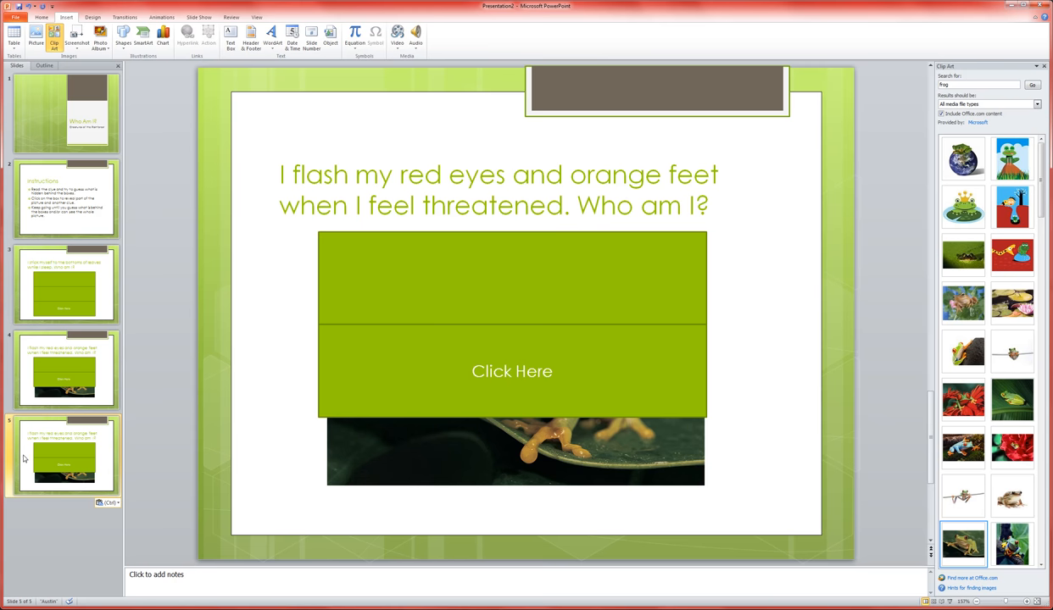
{"action": "left_click", "coordinate": [512, 369]}
{"action": "type", "text": "Click Here"}
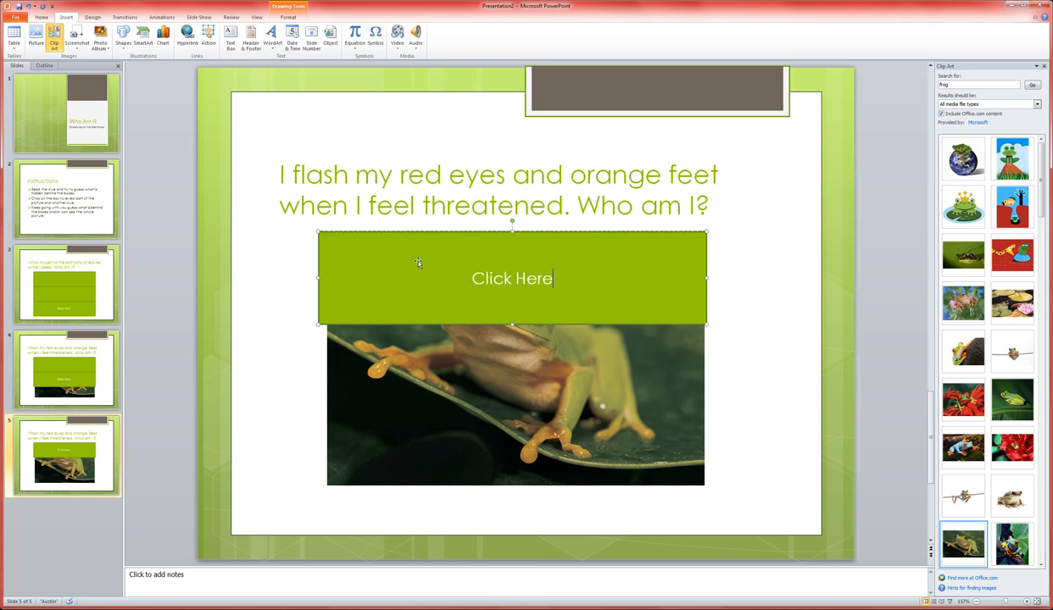
Step: Set the remaining green box to hyperlink to a slide when clicked
{"action": "left_click", "coordinate": [284, 339]}
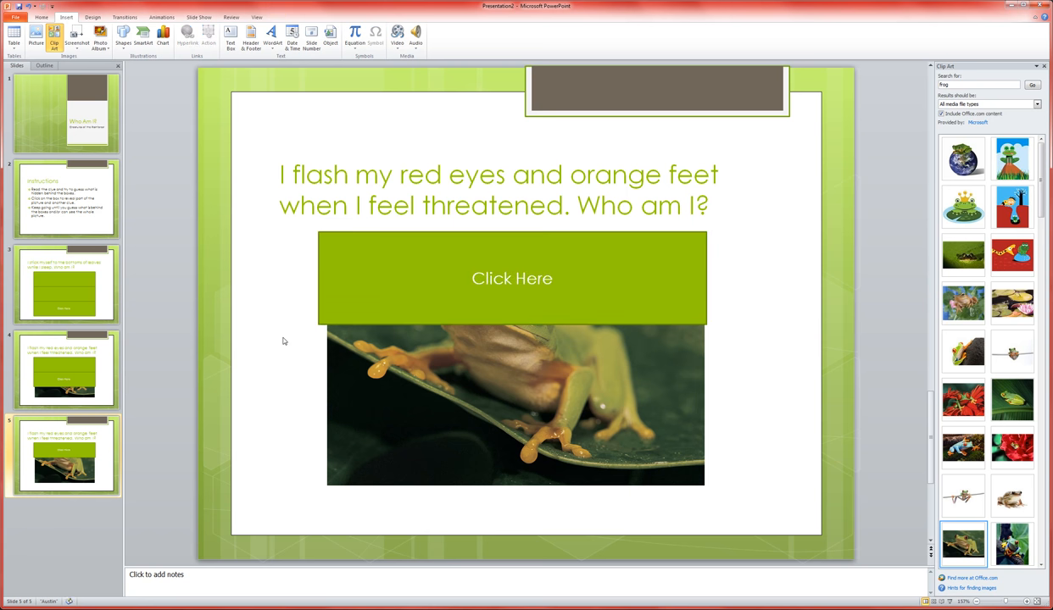
{"action": "left_click", "coordinate": [512, 278]}
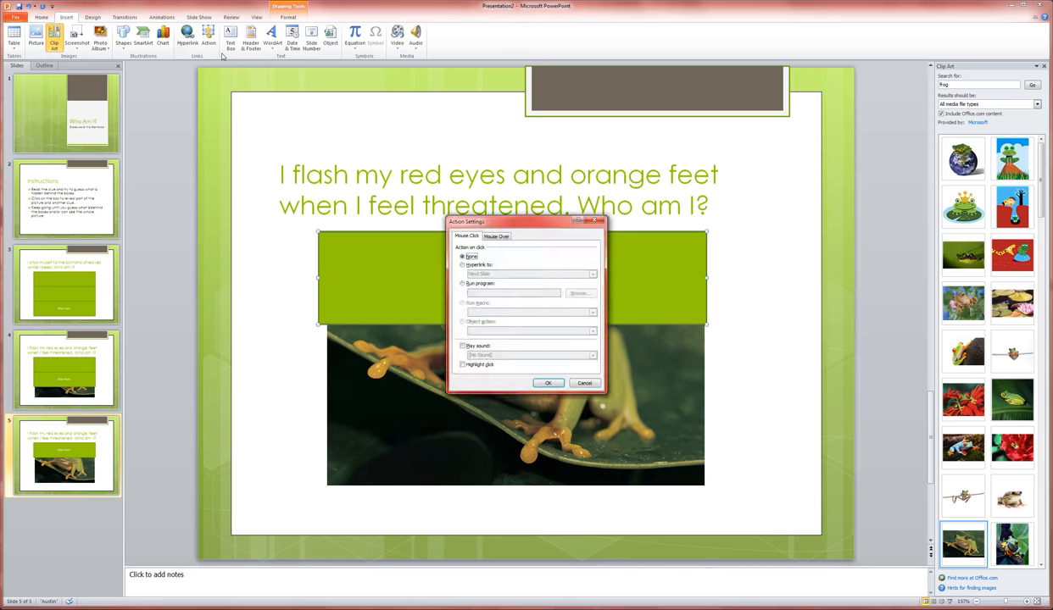
{"action": "left_click", "coordinate": [463, 265]}
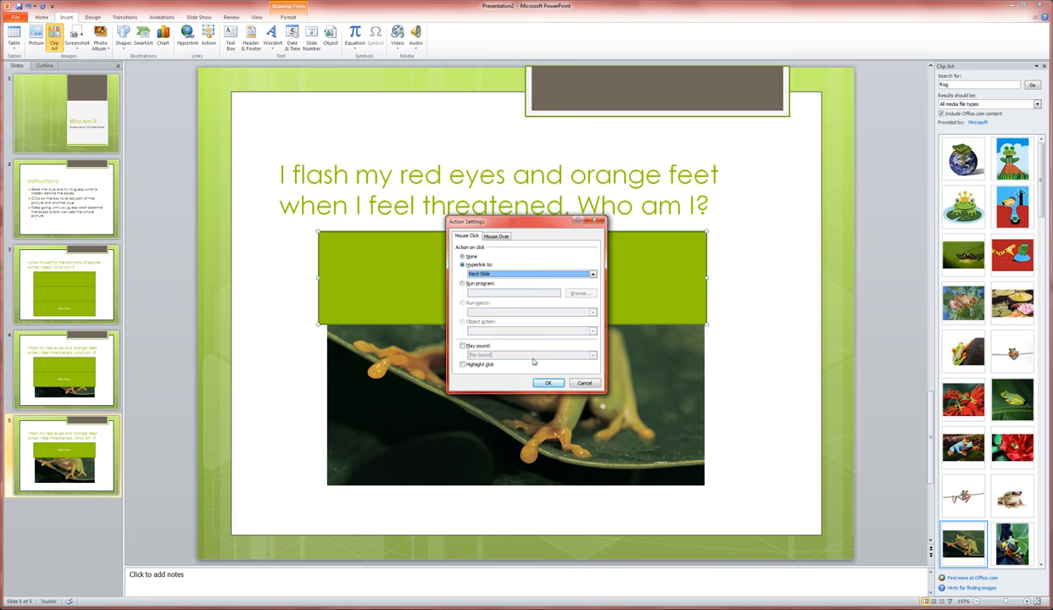
{"action": "left_click", "coordinate": [547, 384]}
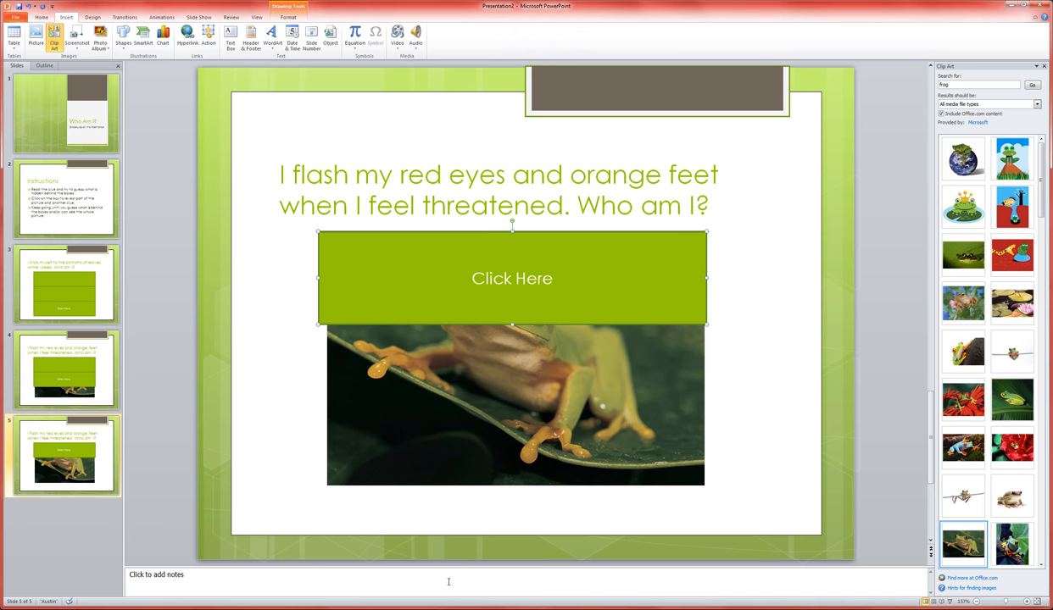
{"action": "mouse_move", "coordinate": [270, 197]}
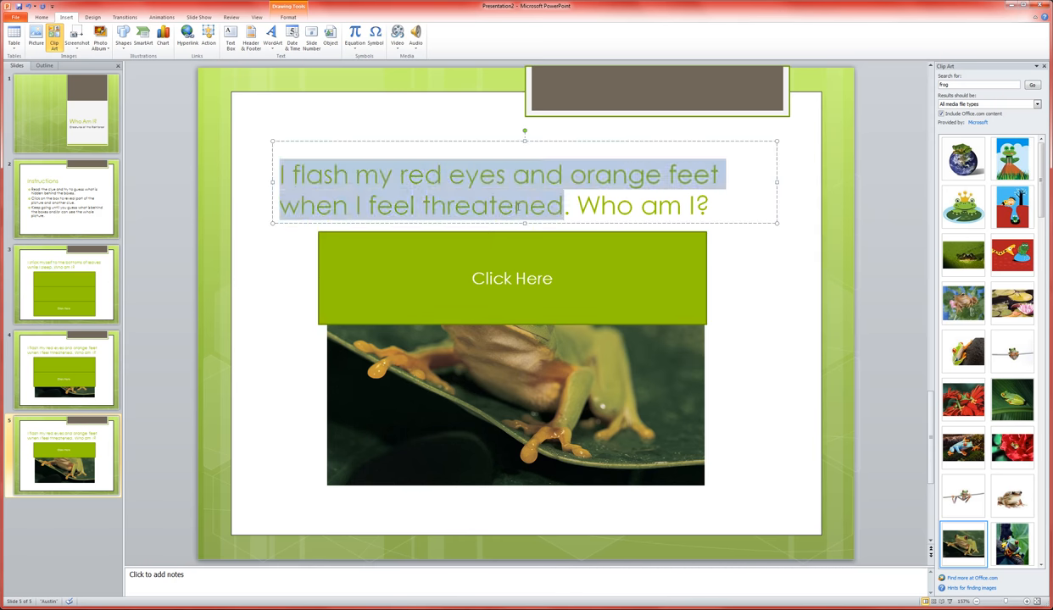
Step: Replace the clue with "Surprisingly, I am not poisonous! Who am I?"
{"action": "type", "text": "Su. Who am I?"}
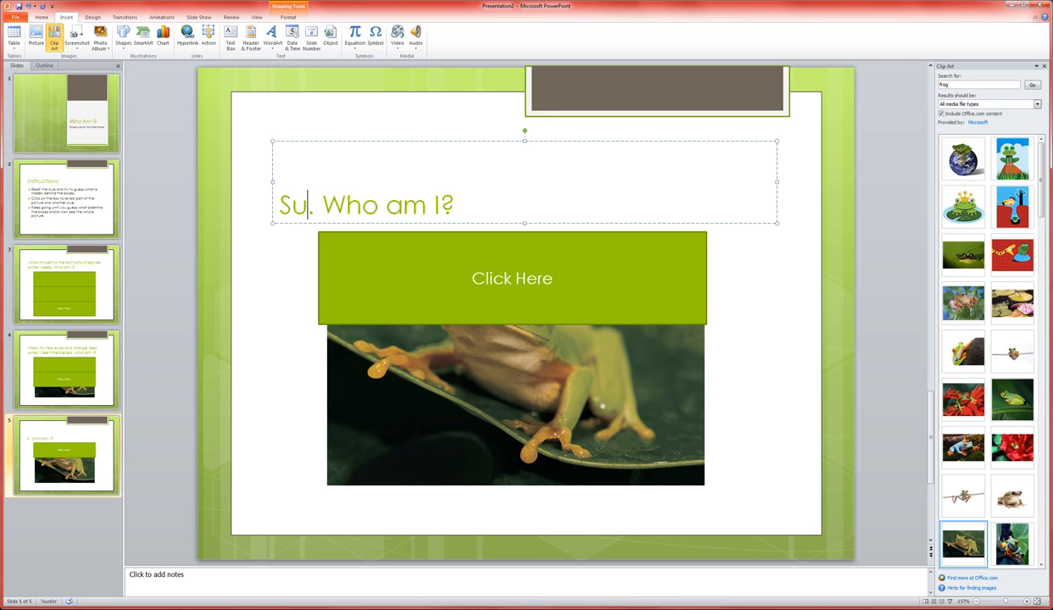
{"action": "type", "text": "rprisin"}
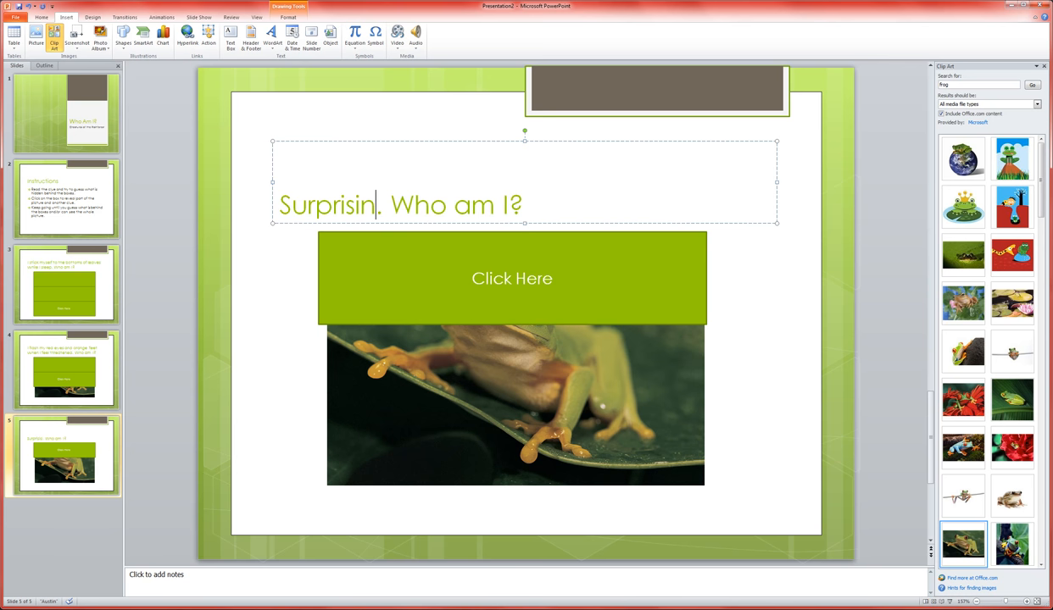
{"action": "type", "text": "gly,"}
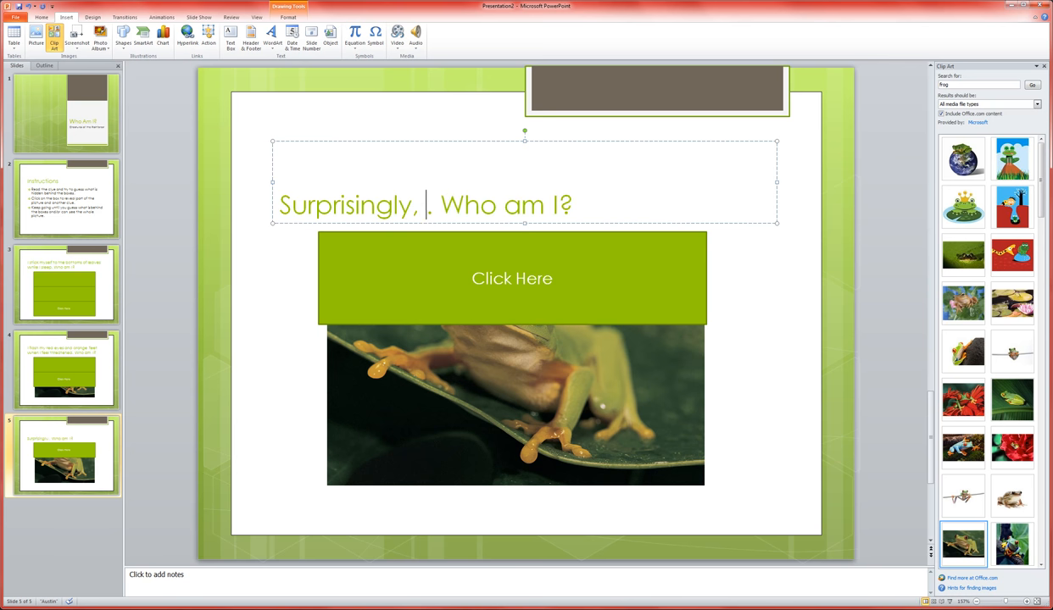
{"action": "type", "text": "I am not p"}
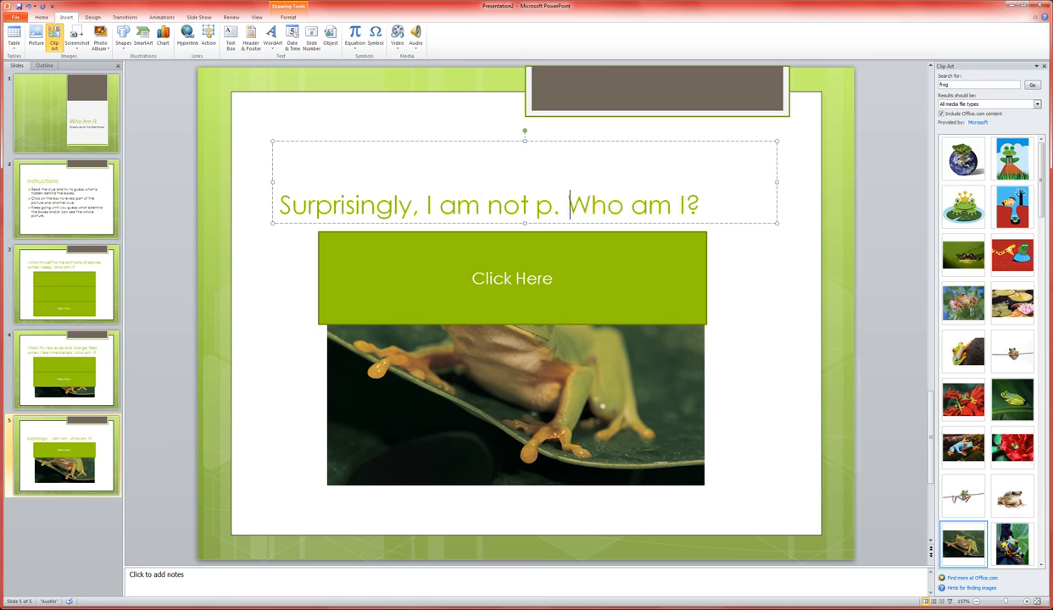
{"action": "type", "text": "oisonous"}
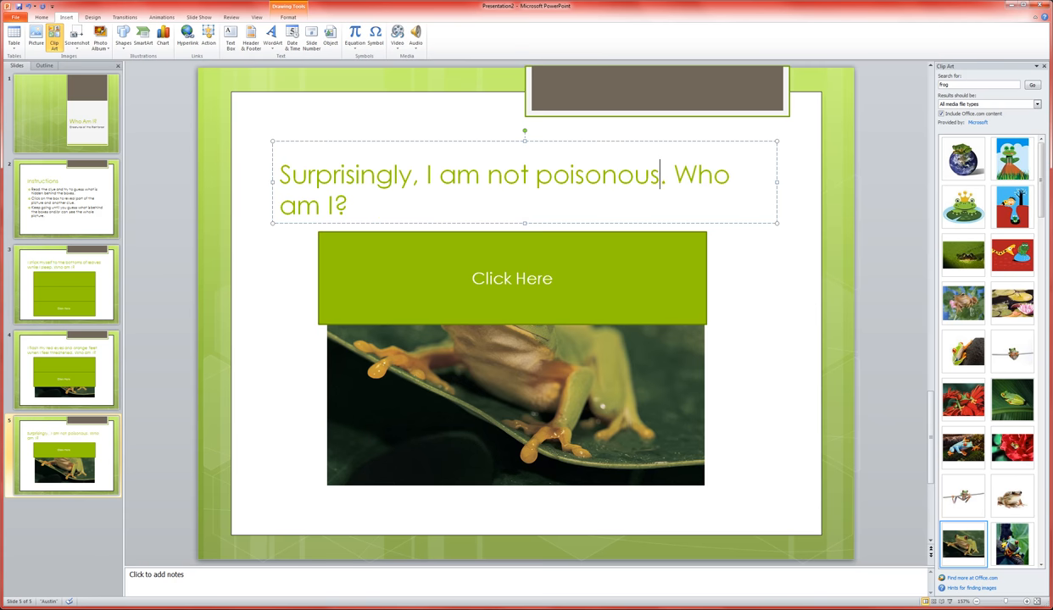
{"action": "type", "text": "!"}
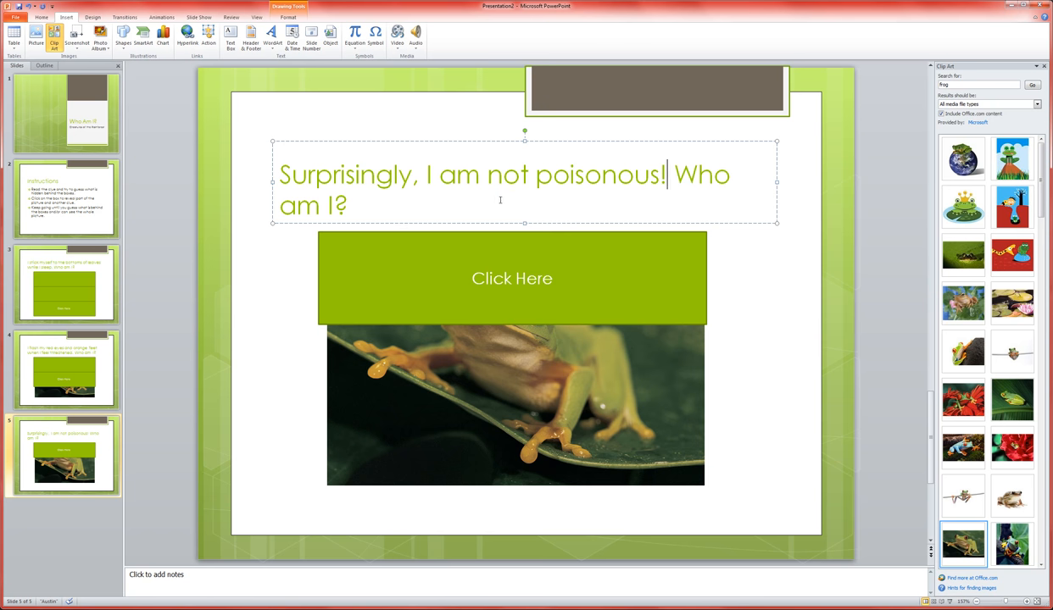
{"action": "left_click", "coordinate": [282, 359]}
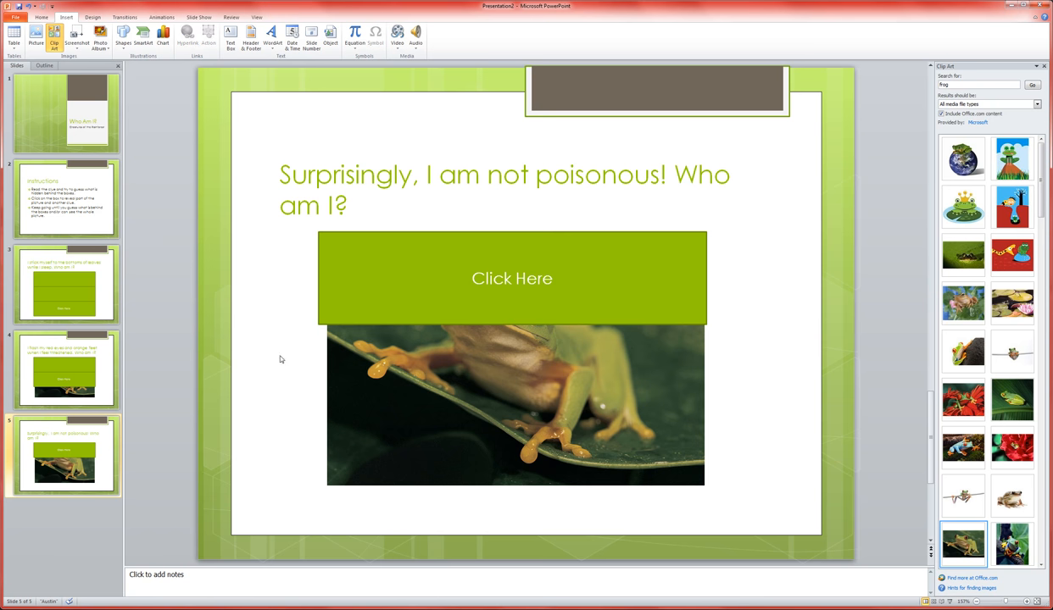
{"action": "mouse_move", "coordinate": [212, 331]}
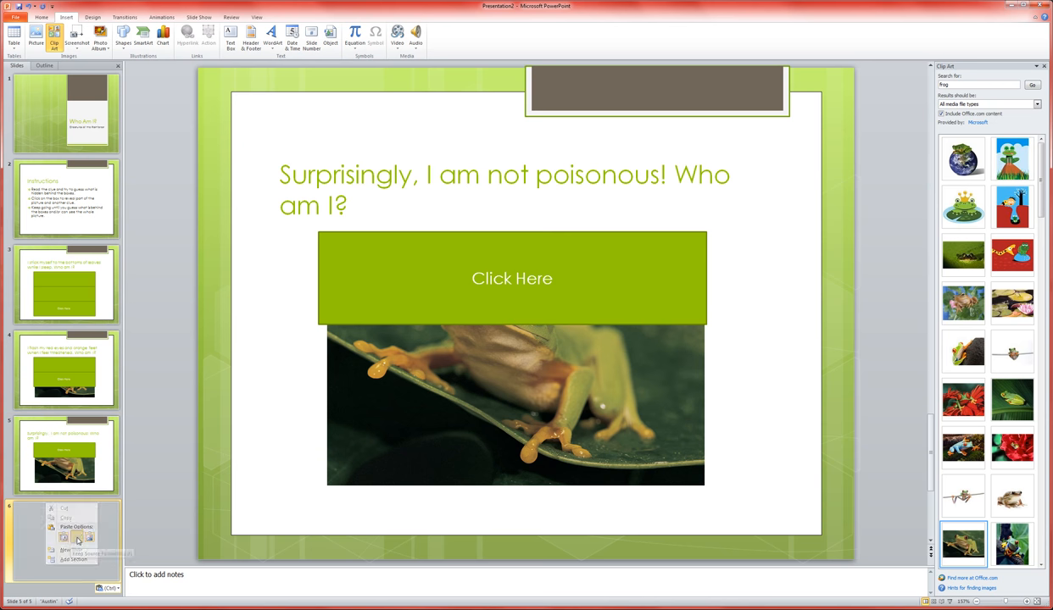
Step: Title the final reveal slide "I am a red-eyed tree frog!" and return to the title slide
{"action": "left_click", "coordinate": [63, 539]}
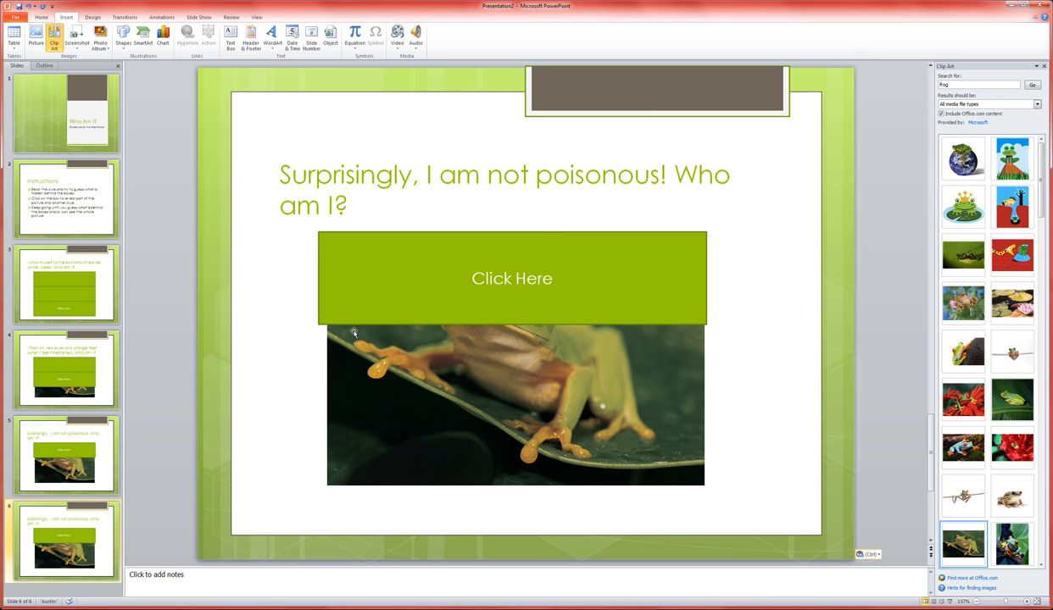
{"action": "left_click", "coordinate": [512, 278]}
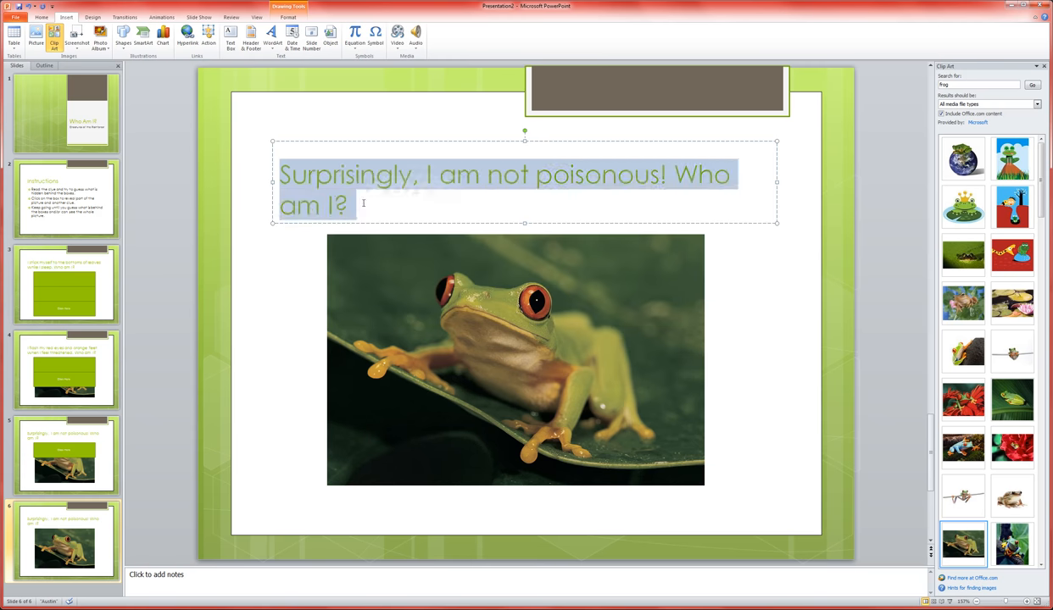
{"action": "type", "text": "I am"}
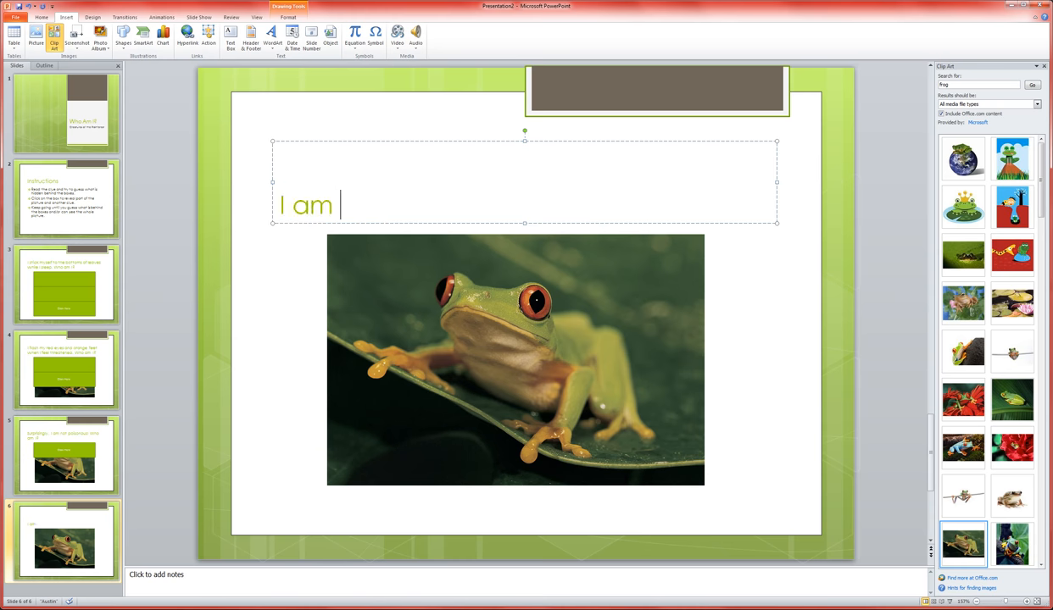
{"action": "type", "text": "a red-e"}
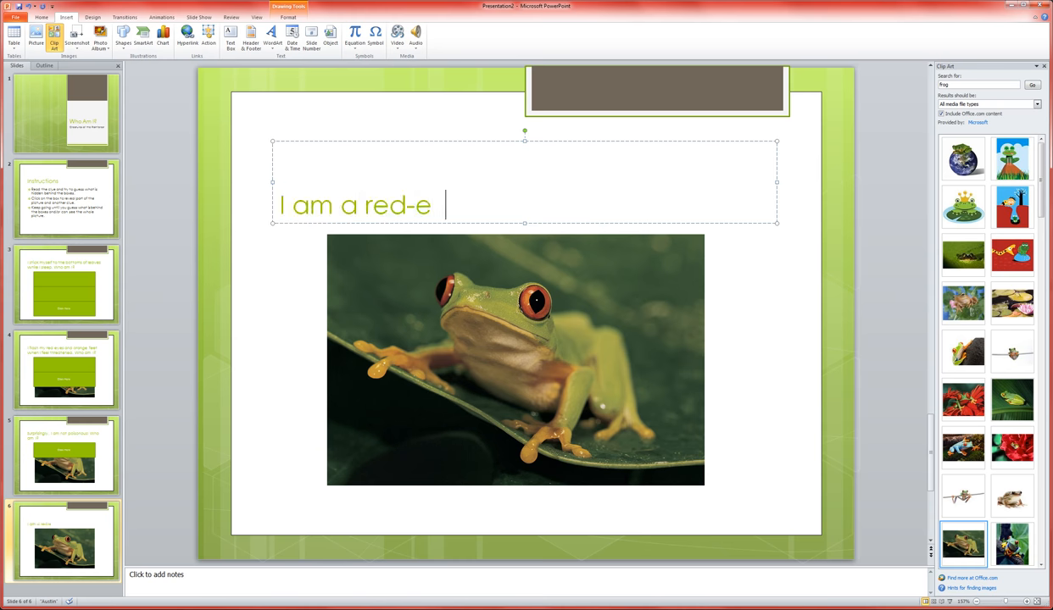
{"action": "type", "text": "yed tree fro"}
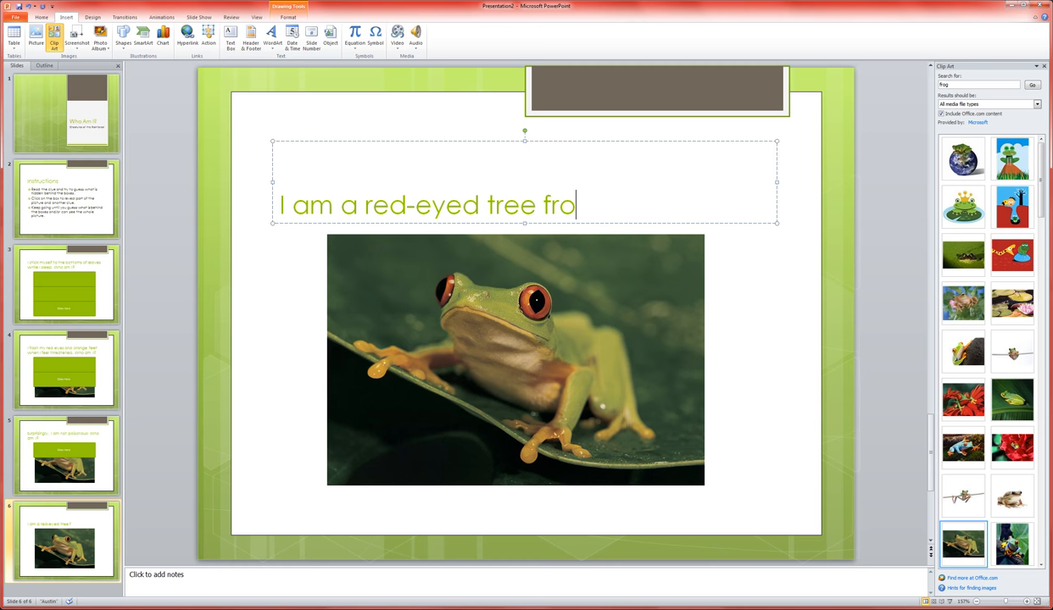
{"action": "type", "text": "g!"}
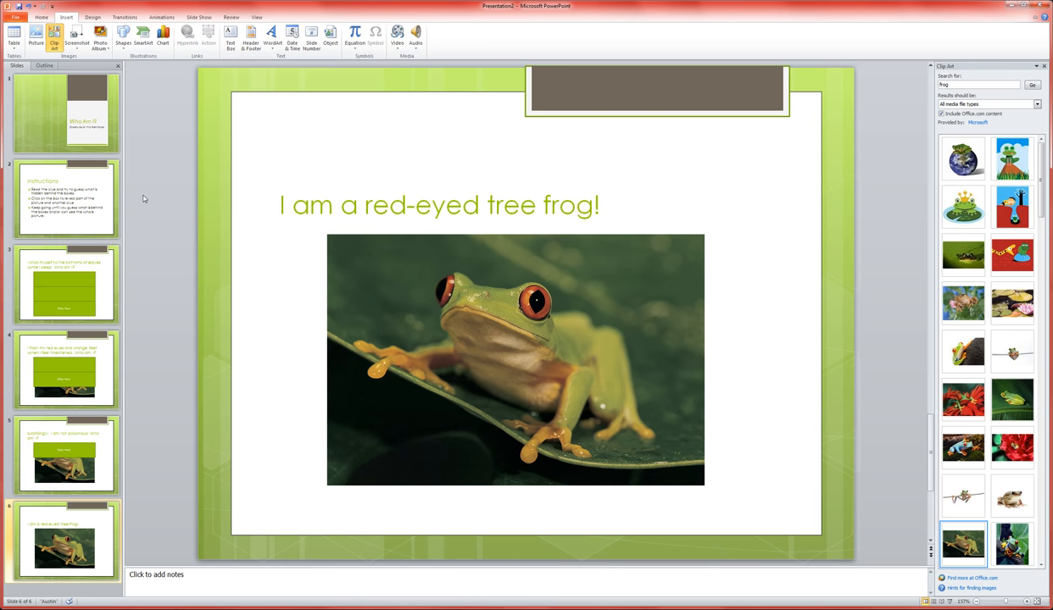
{"action": "left_click", "coordinate": [64, 111]}
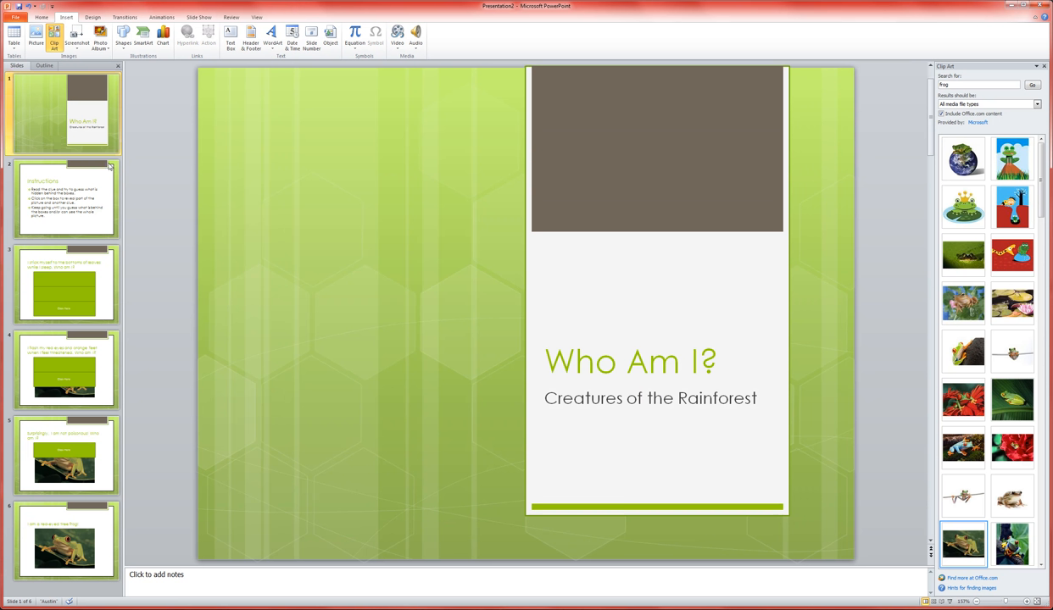
{"action": "left_click", "coordinate": [65, 197]}
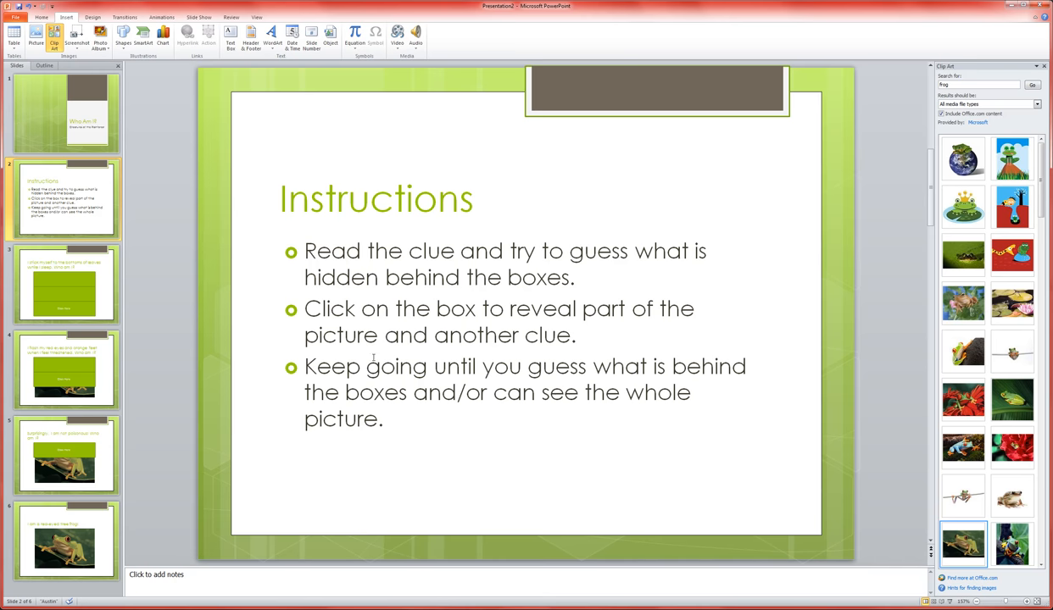
{"action": "left_click", "coordinate": [64, 285]}
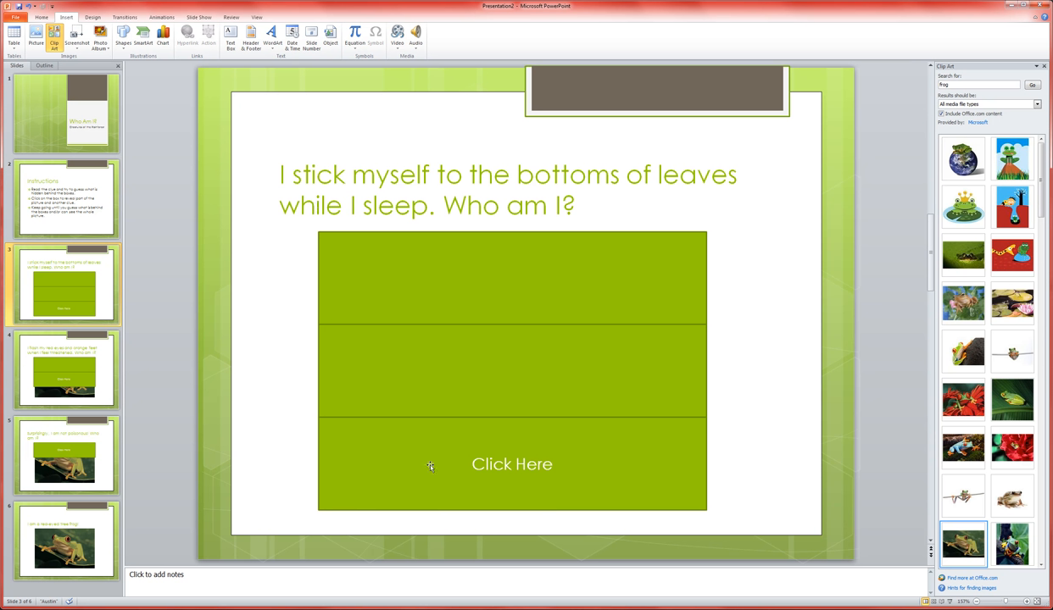
{"action": "mouse_move", "coordinate": [419, 239]}
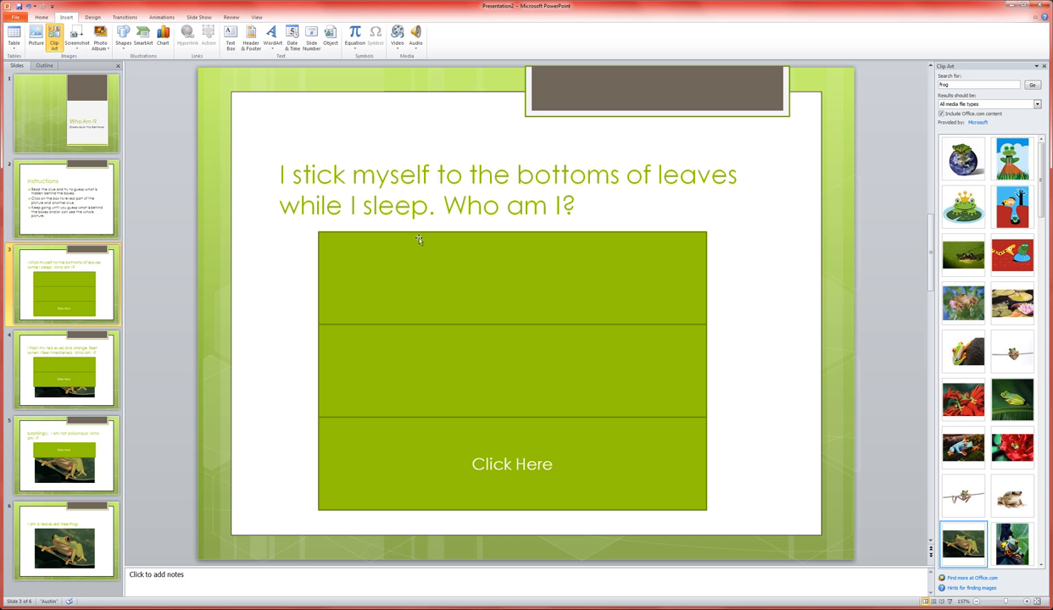
{"action": "mouse_move", "coordinate": [468, 473]}
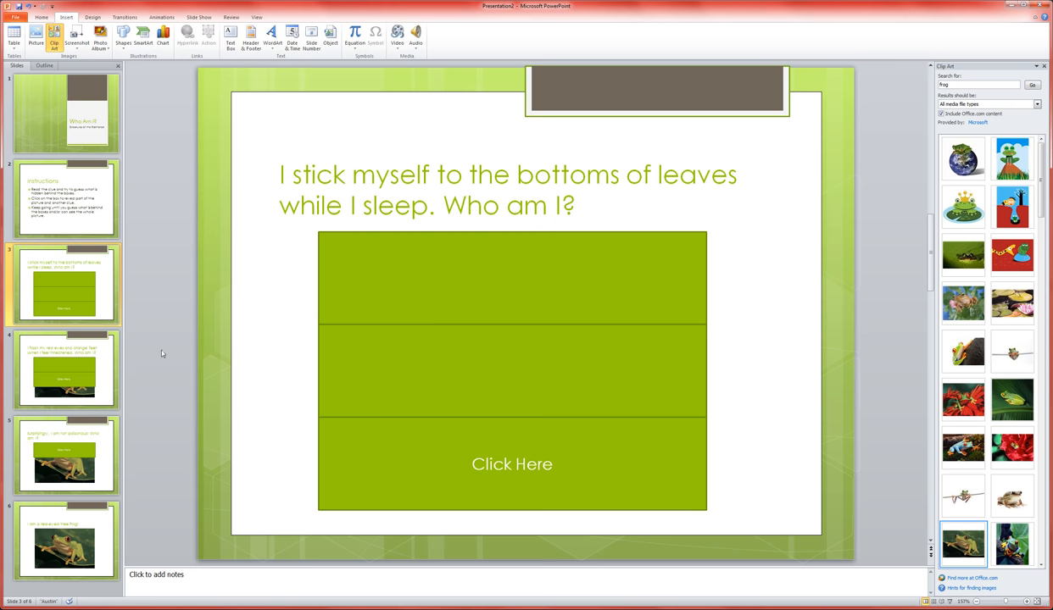
{"action": "mouse_move", "coordinate": [30, 387]}
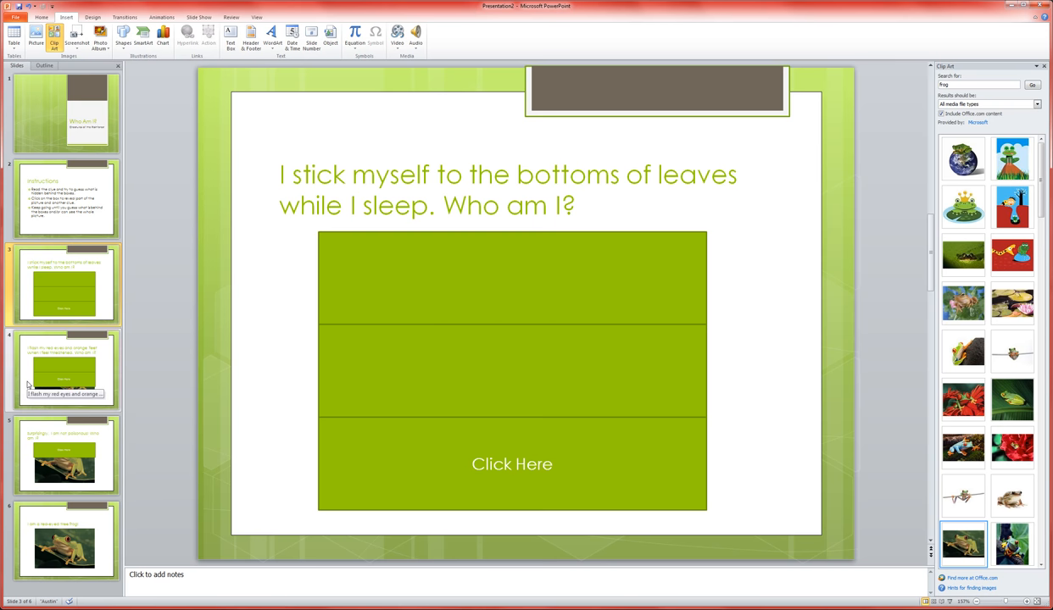
{"action": "left_click", "coordinate": [65, 370]}
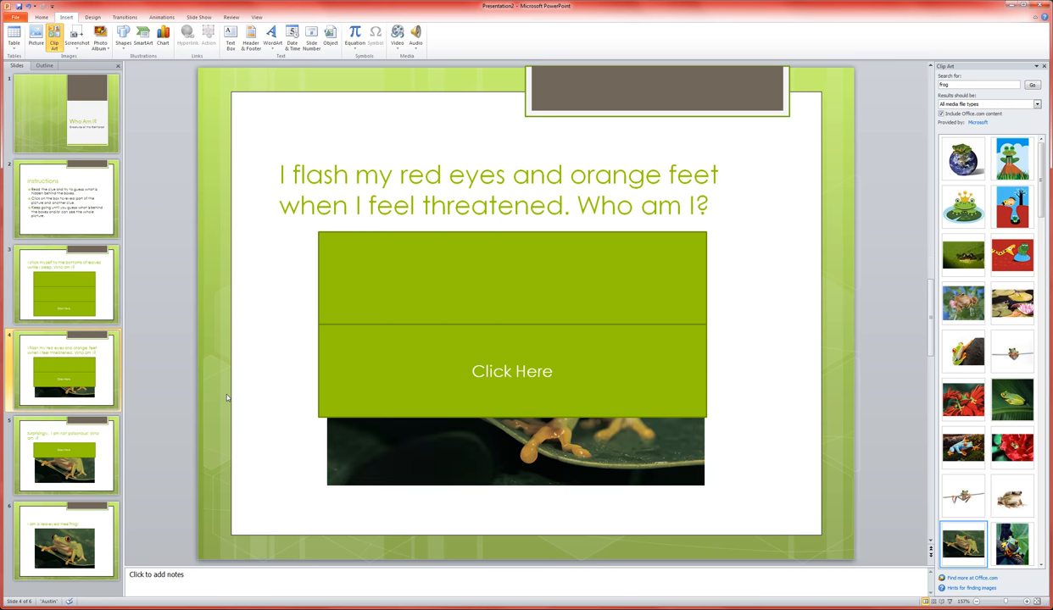
{"action": "mouse_move", "coordinate": [431, 461]}
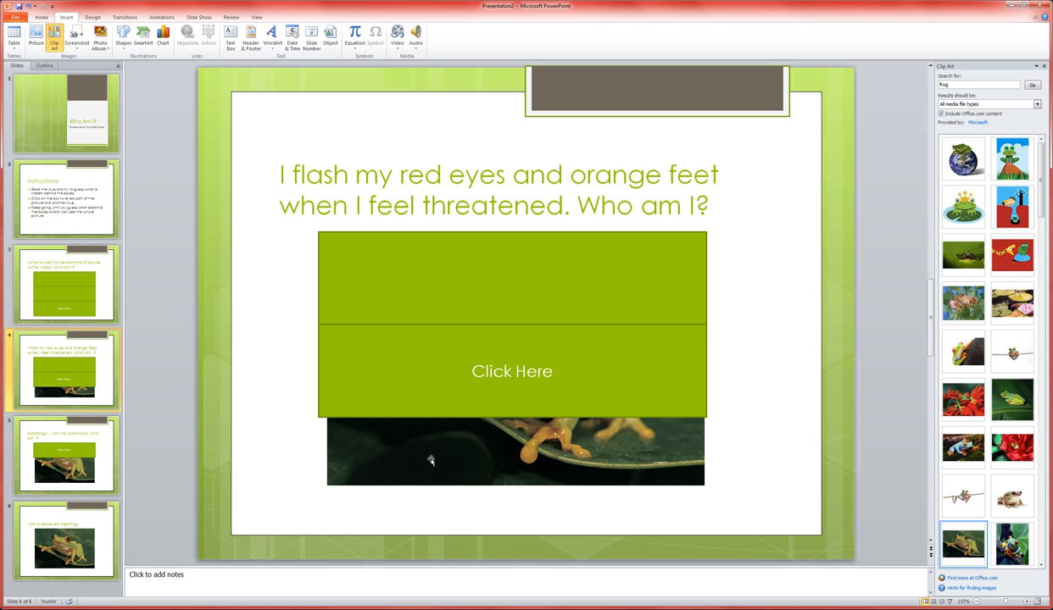
{"action": "mouse_move", "coordinate": [368, 369]}
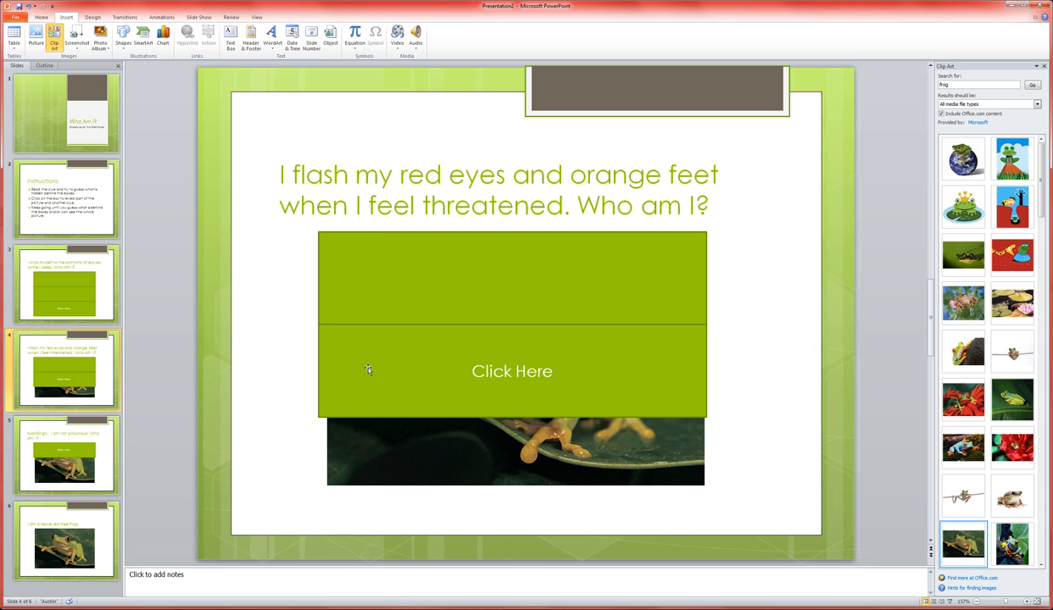
{"action": "mouse_move", "coordinate": [390, 378]}
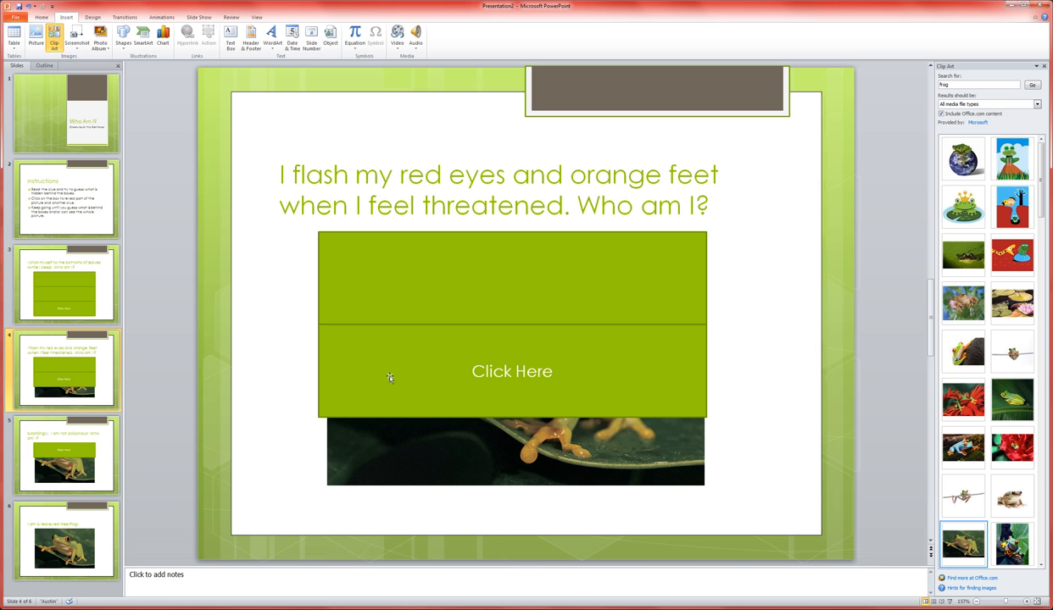
{"action": "mouse_move", "coordinate": [297, 156]}
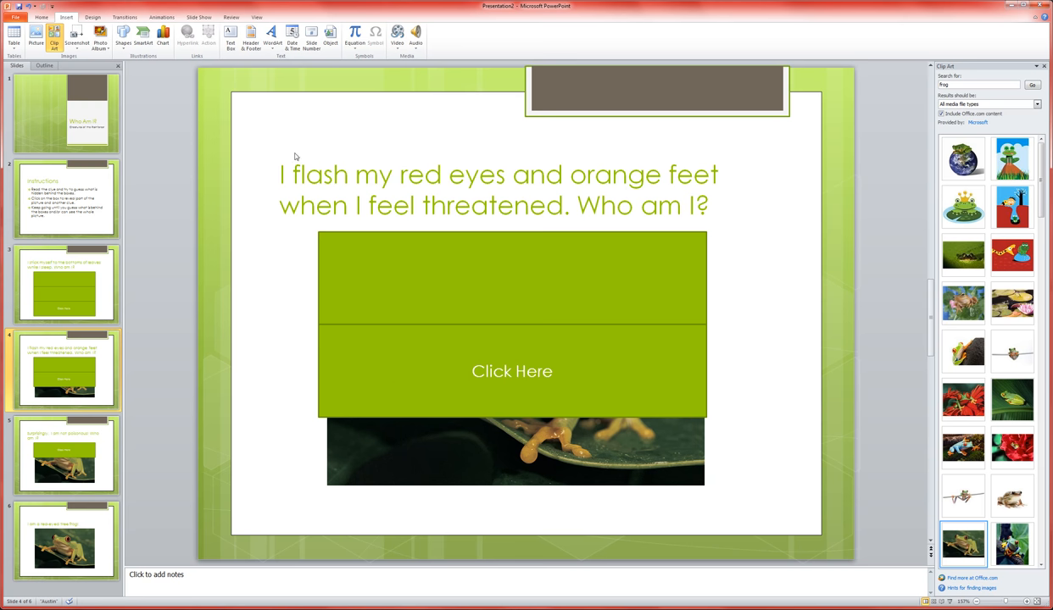
{"action": "mouse_move", "coordinate": [395, 193]}
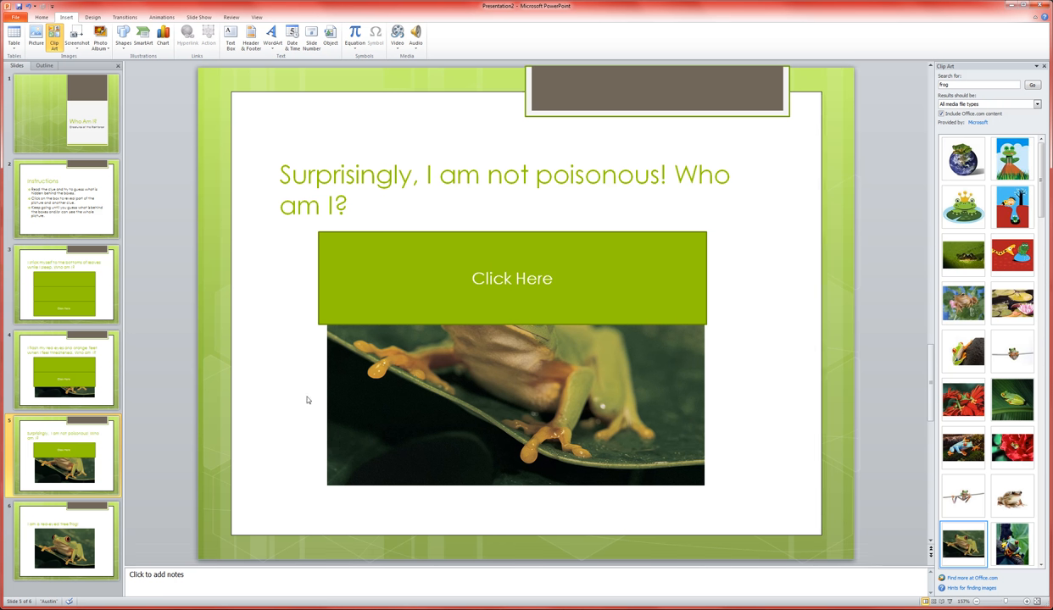
{"action": "mouse_move", "coordinate": [410, 266]}
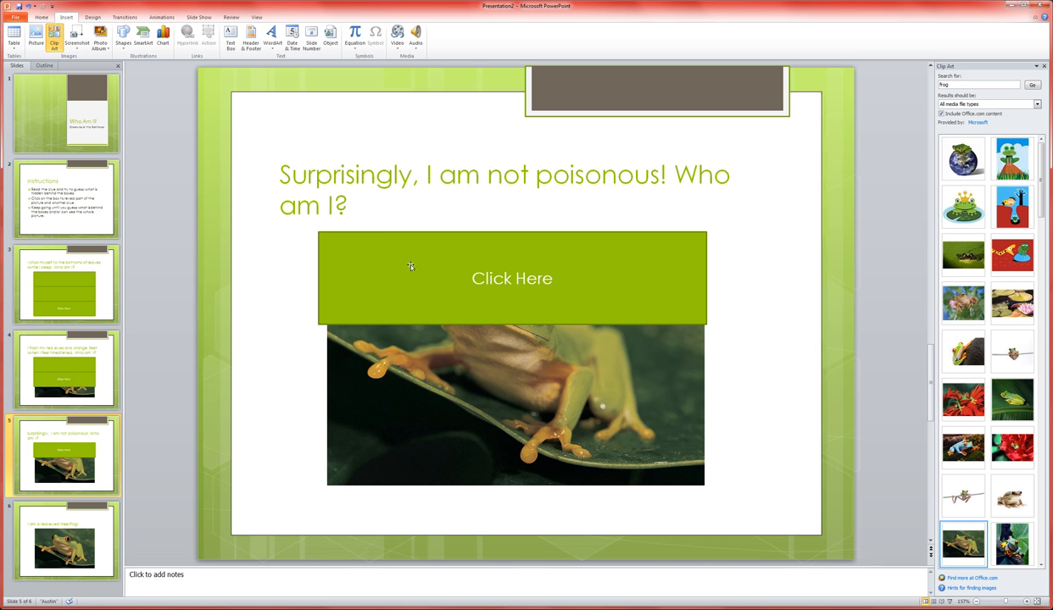
{"action": "mouse_move", "coordinate": [687, 163]}
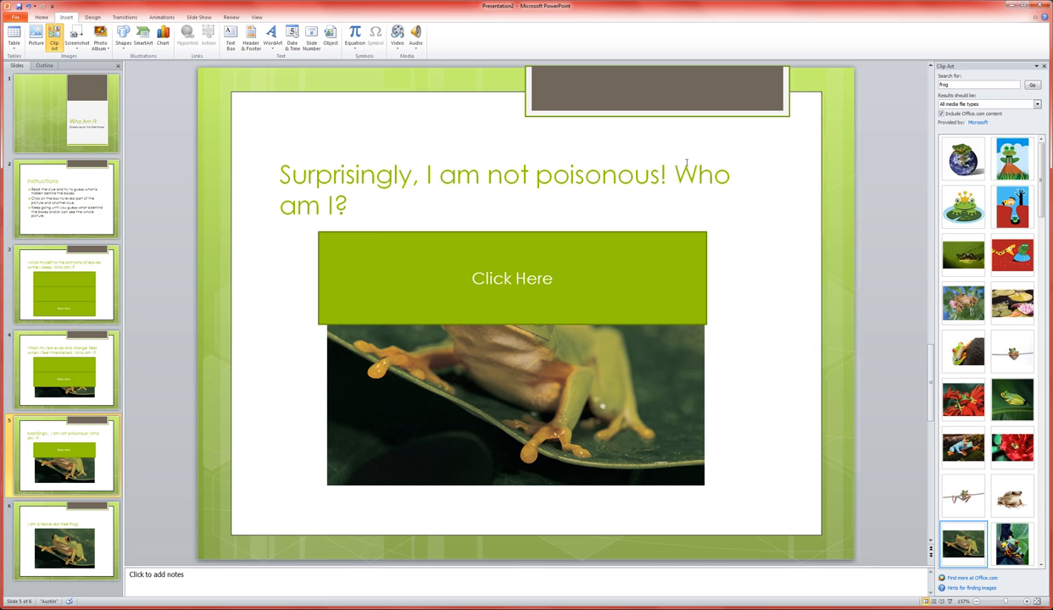
{"action": "mouse_move", "coordinate": [24, 534]}
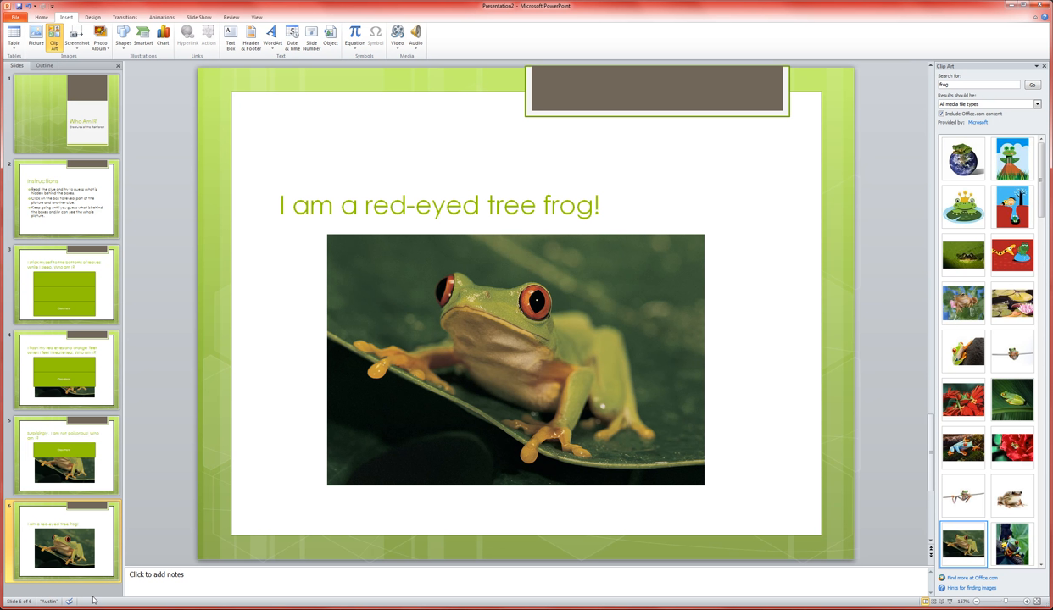
{"action": "mouse_move", "coordinate": [746, 490]}
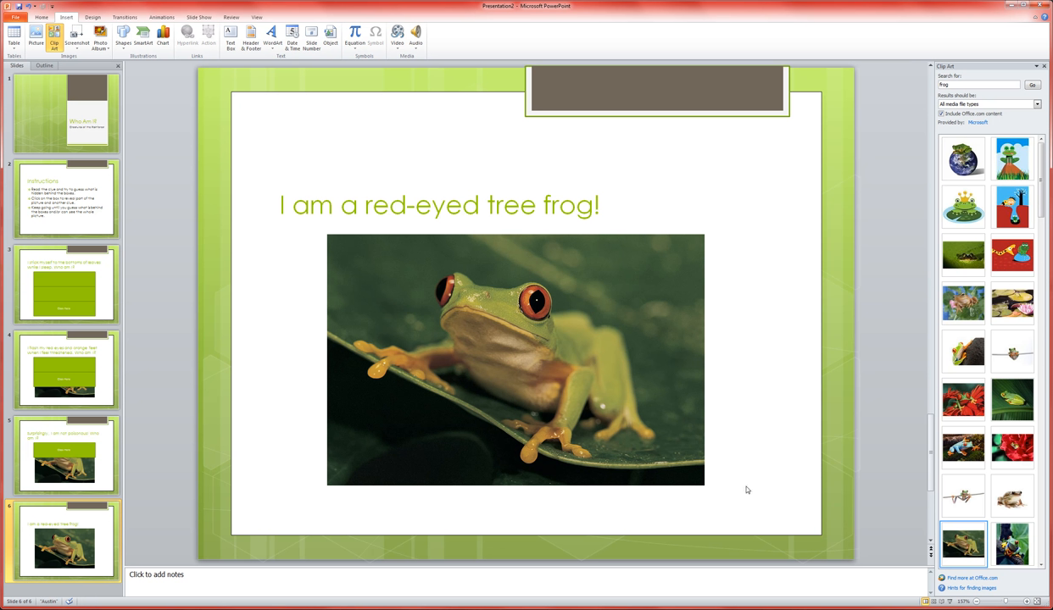
{"action": "mouse_move", "coordinate": [751, 507]}
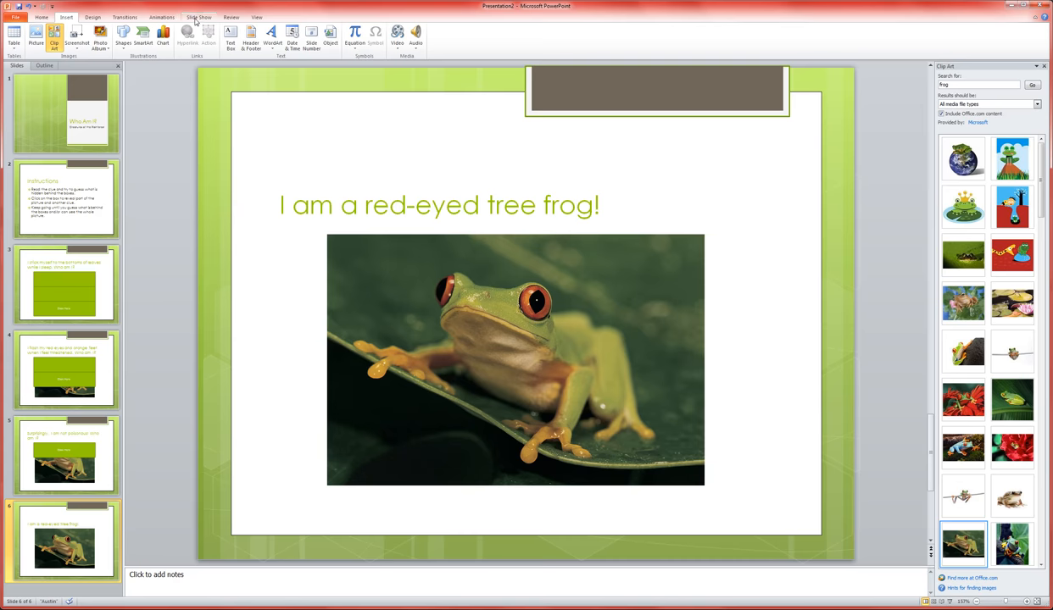
Step: Run the slideshow from the beginning, clicking each green box until the full frog photo shows
{"action": "left_click", "coordinate": [198, 17]}
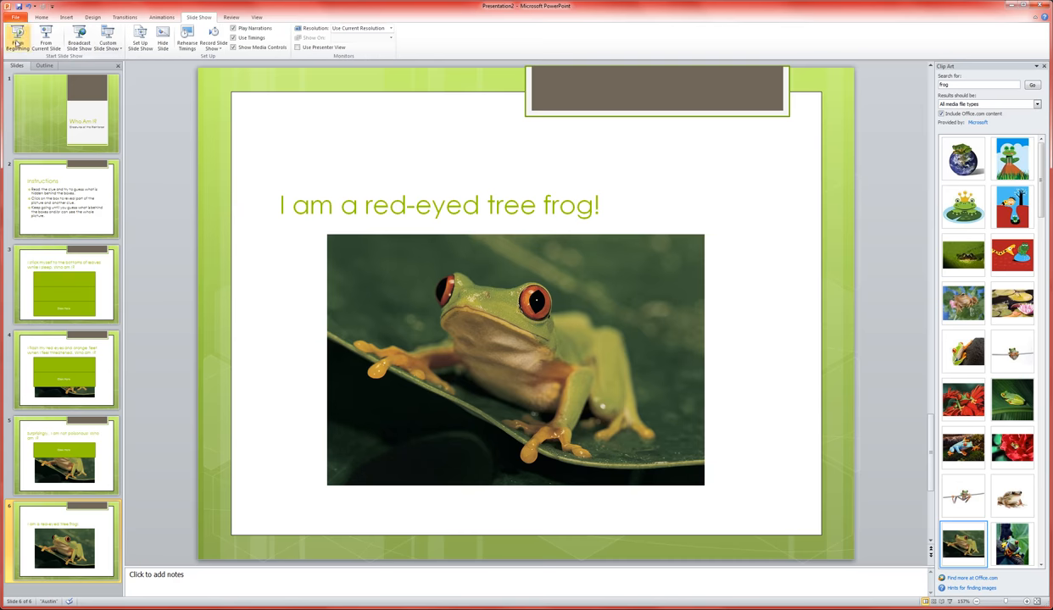
{"action": "left_click", "coordinate": [17, 38]}
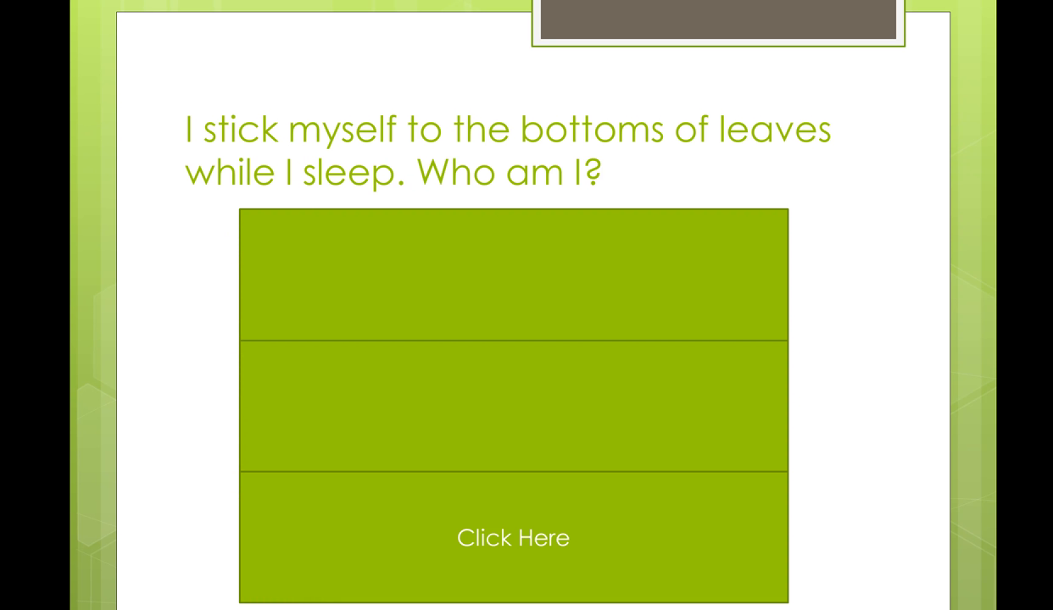
{"action": "mouse_move", "coordinate": [908, 561]}
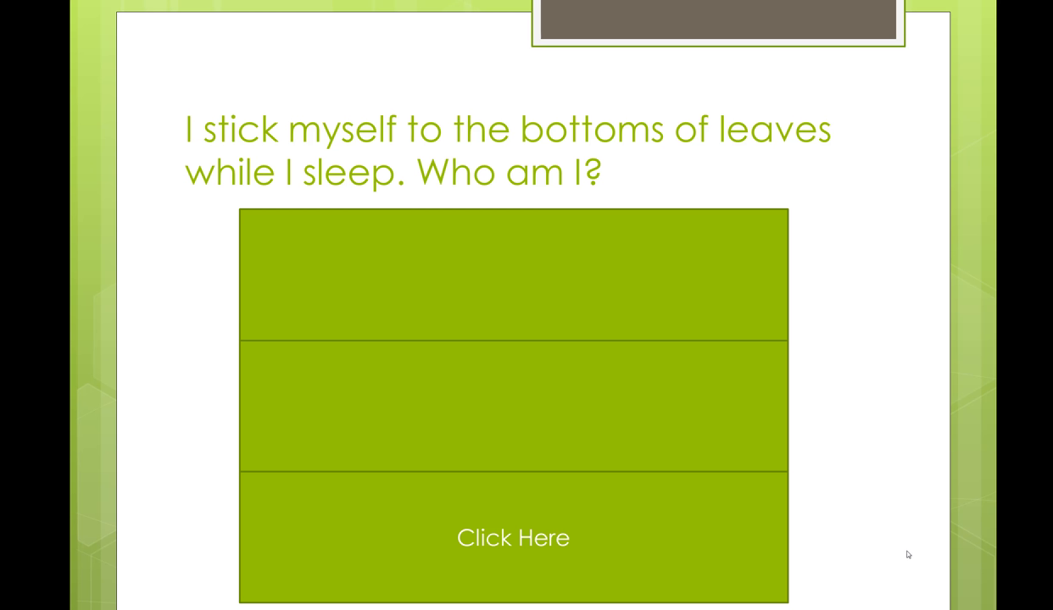
{"action": "mouse_move", "coordinate": [885, 266]}
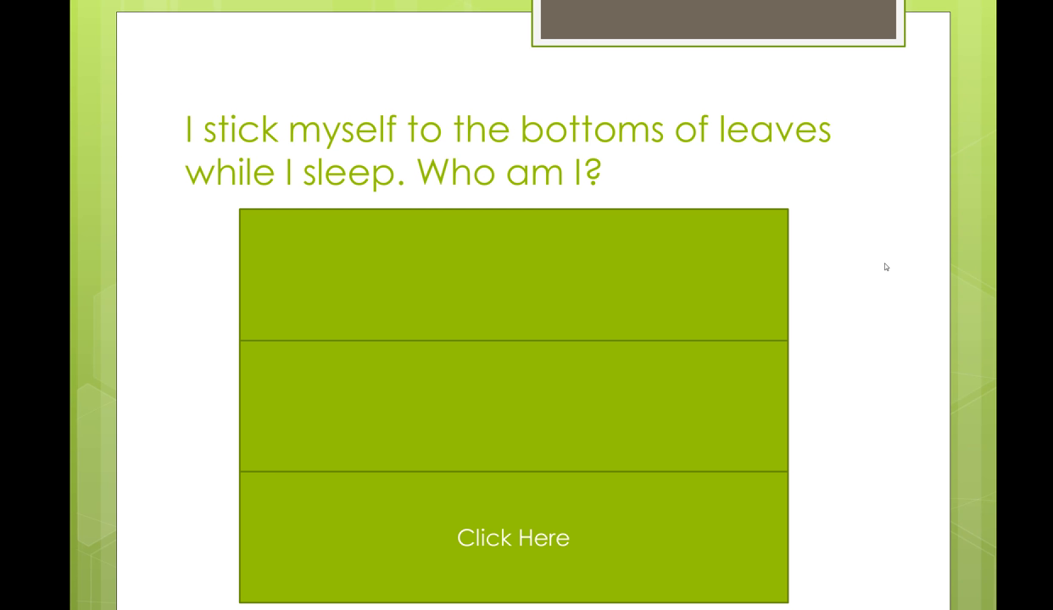
{"action": "mouse_move", "coordinate": [934, 380]}
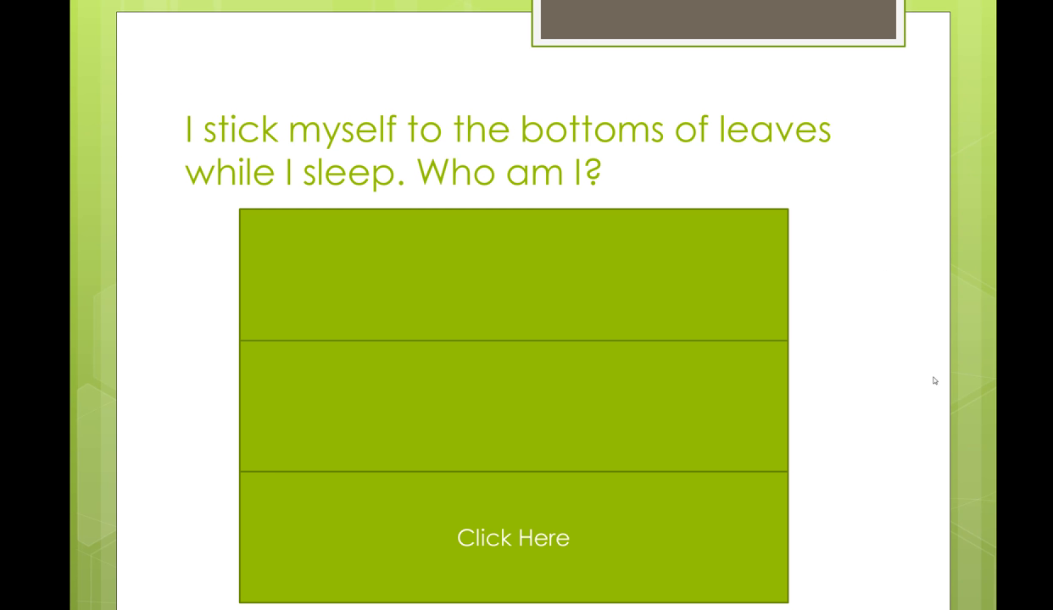
{"action": "mouse_move", "coordinate": [205, 105]}
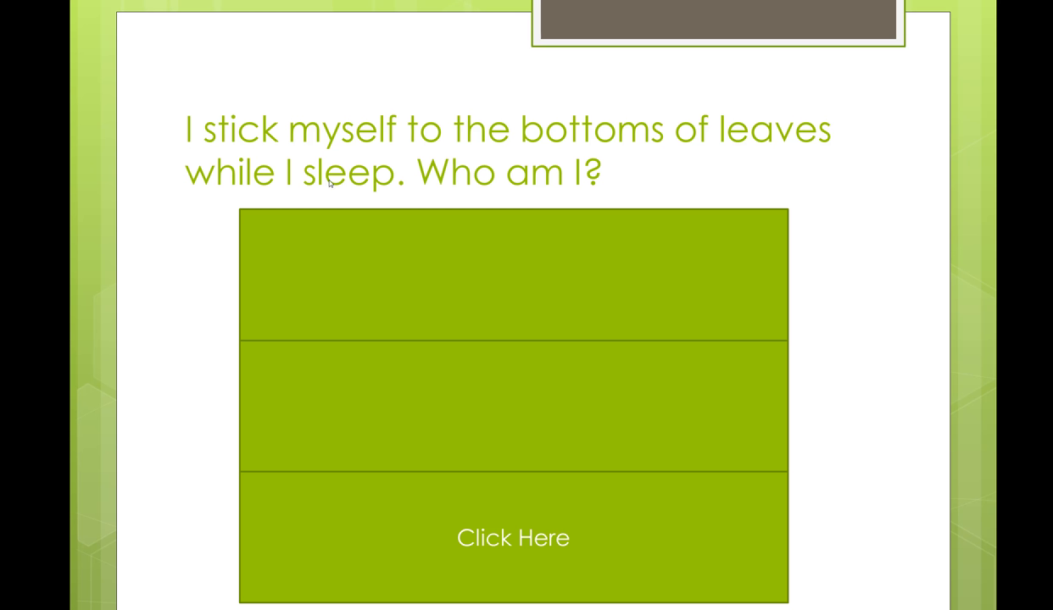
{"action": "mouse_move", "coordinate": [115, 584]}
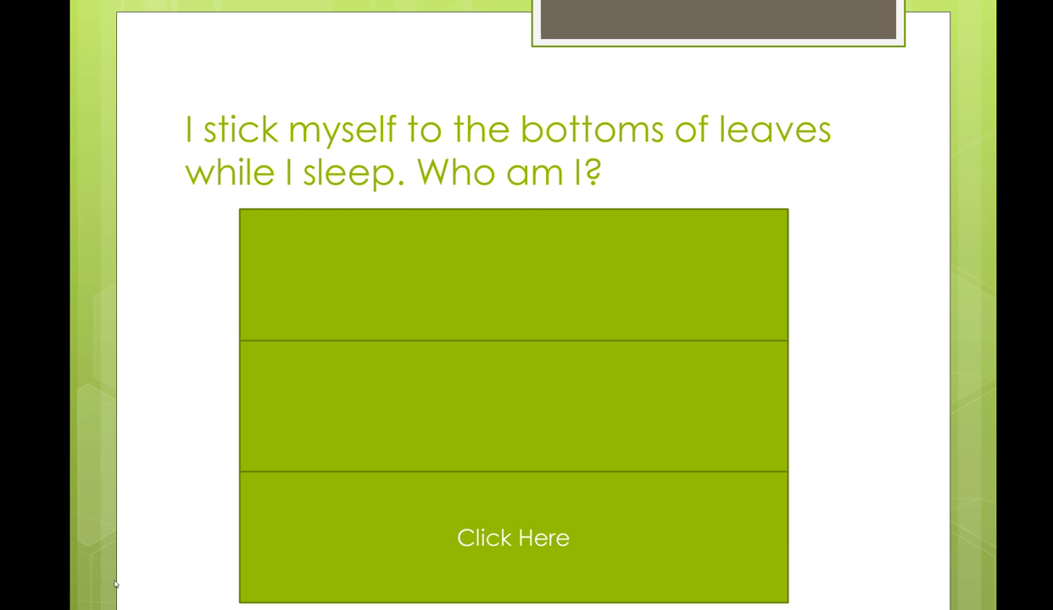
{"action": "mouse_move", "coordinate": [333, 533]}
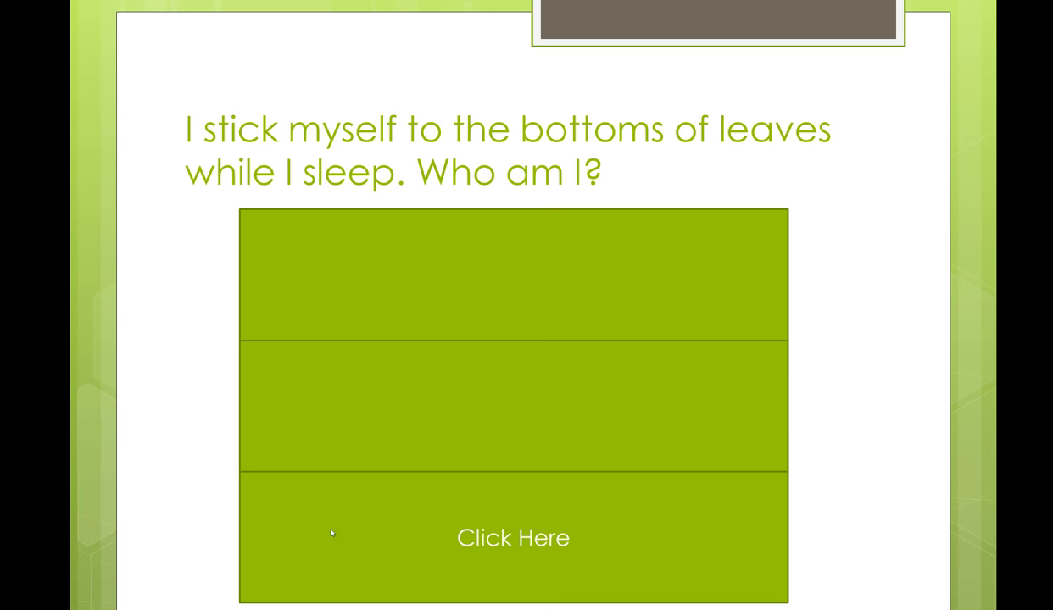
{"action": "left_click", "coordinate": [512, 538]}
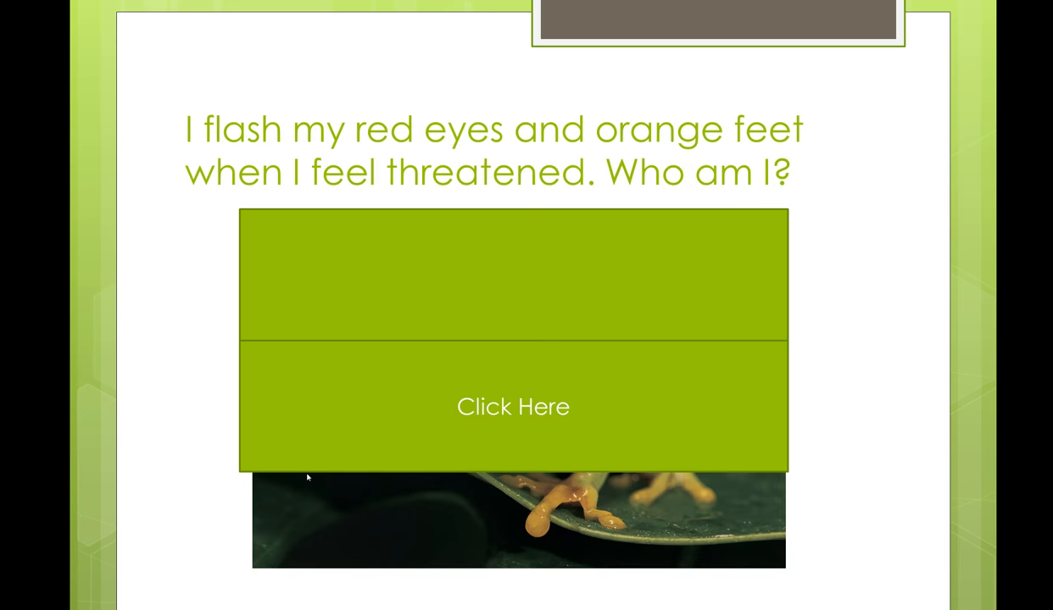
{"action": "mouse_move", "coordinate": [338, 146]}
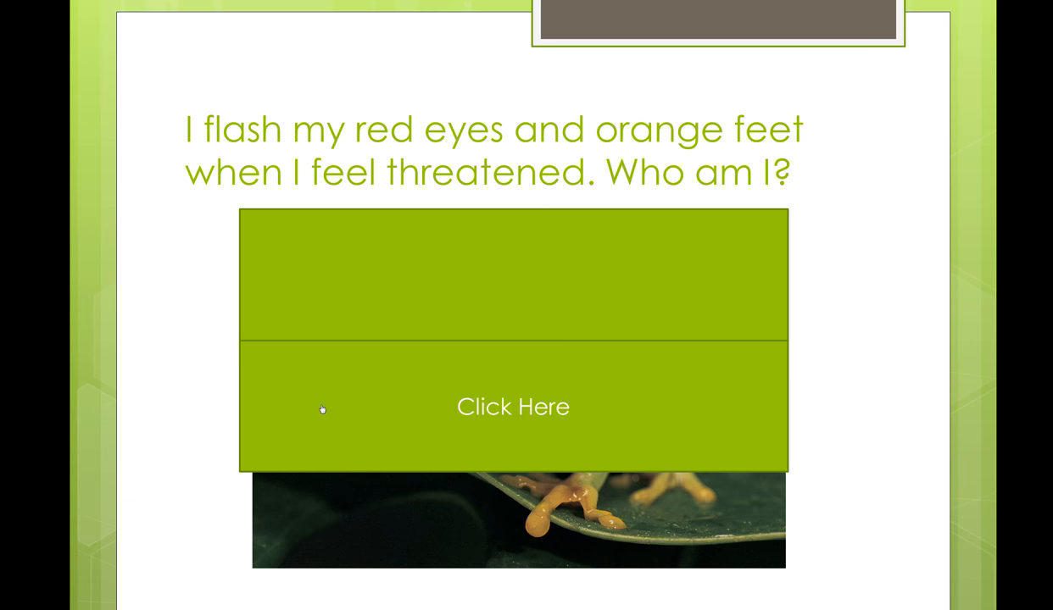
{"action": "left_click", "coordinate": [512, 407]}
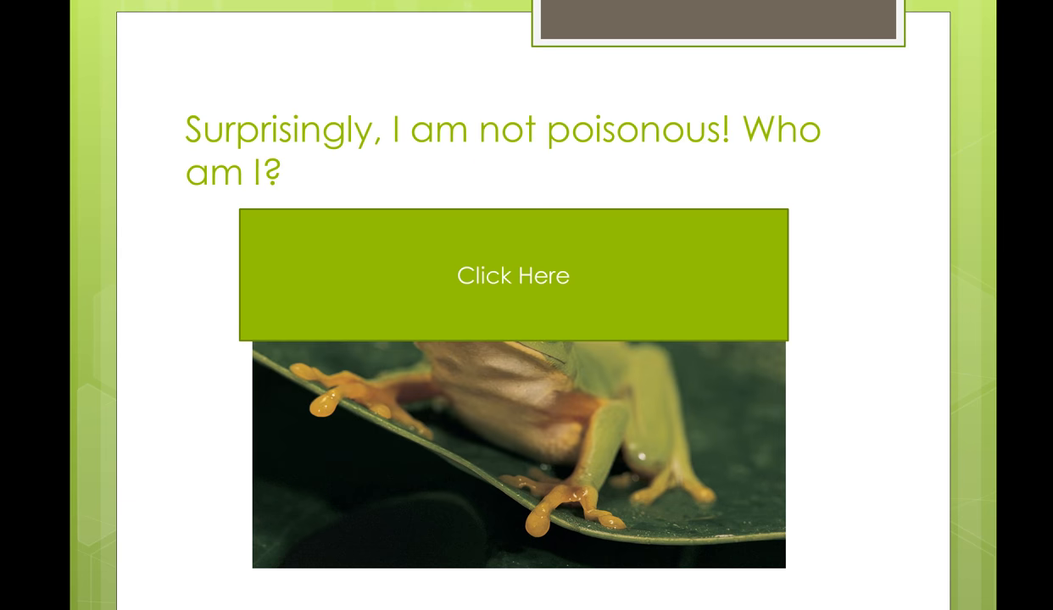
{"action": "left_click", "coordinate": [512, 275]}
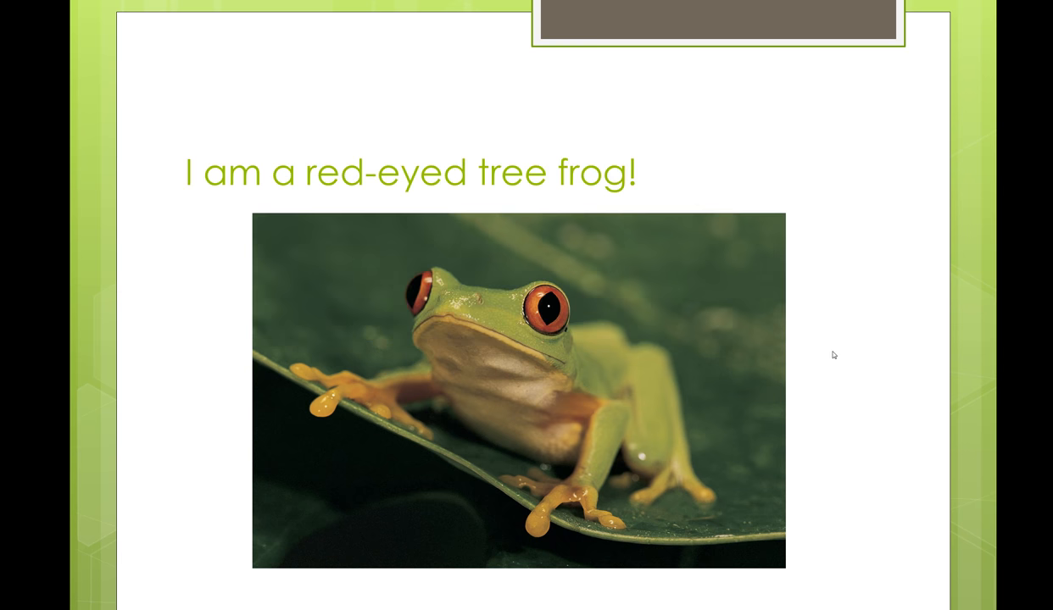